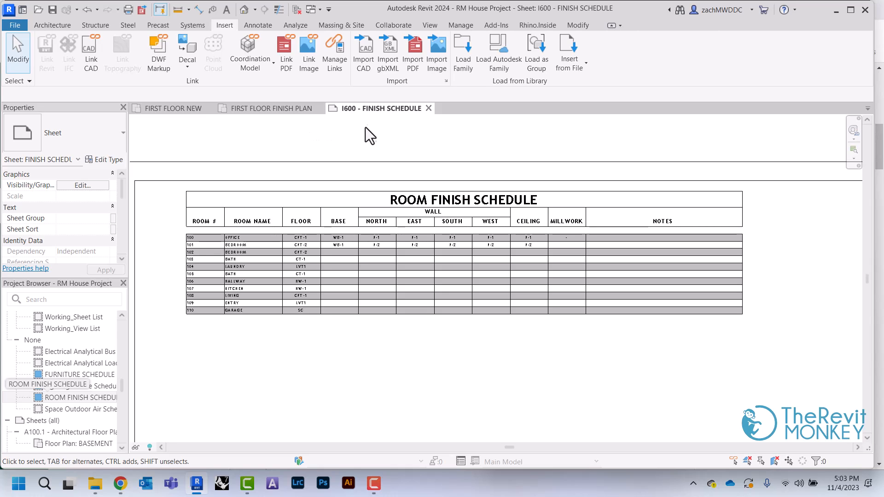
# Start a new Schedule/Quantities view and choose Rooms as its category.
pyautogui.click(430, 24)
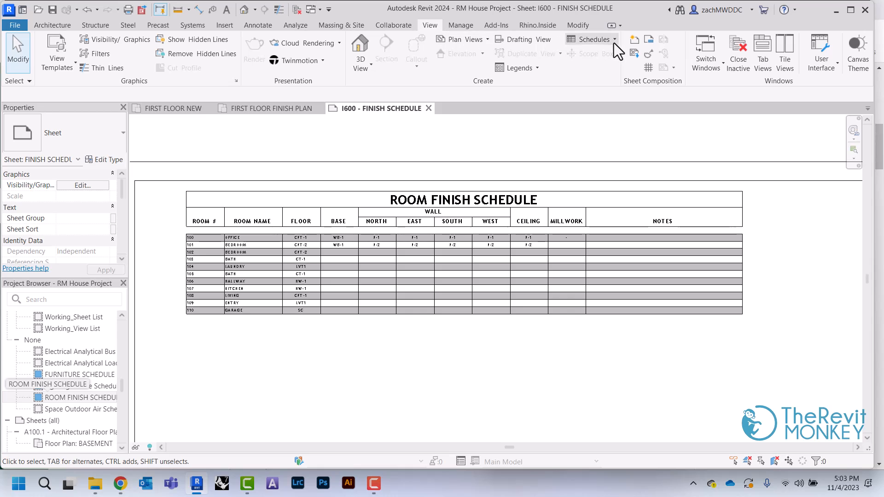
pyautogui.click(589, 40)
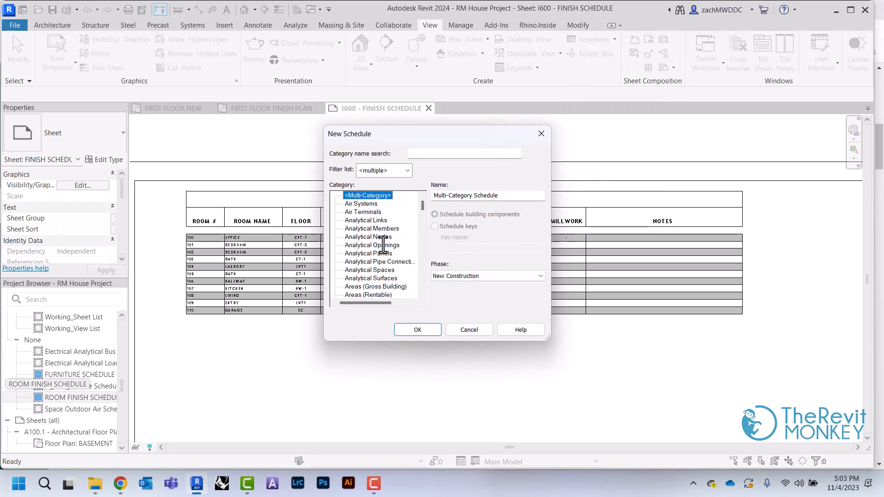
pyautogui.scroll(-3)
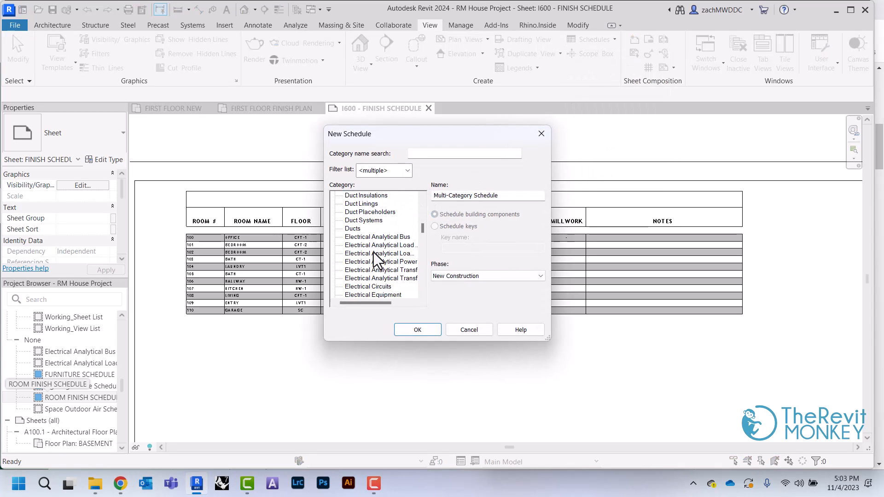
pyautogui.scroll(-3)
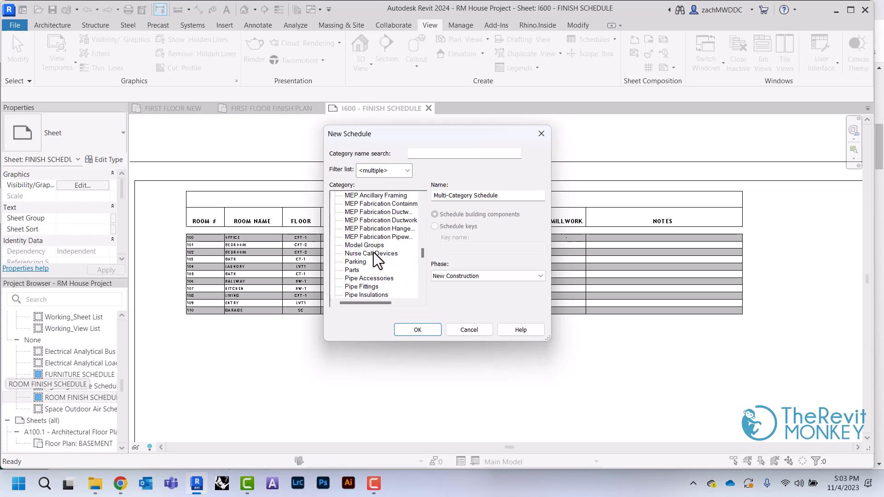
pyautogui.scroll(-3)
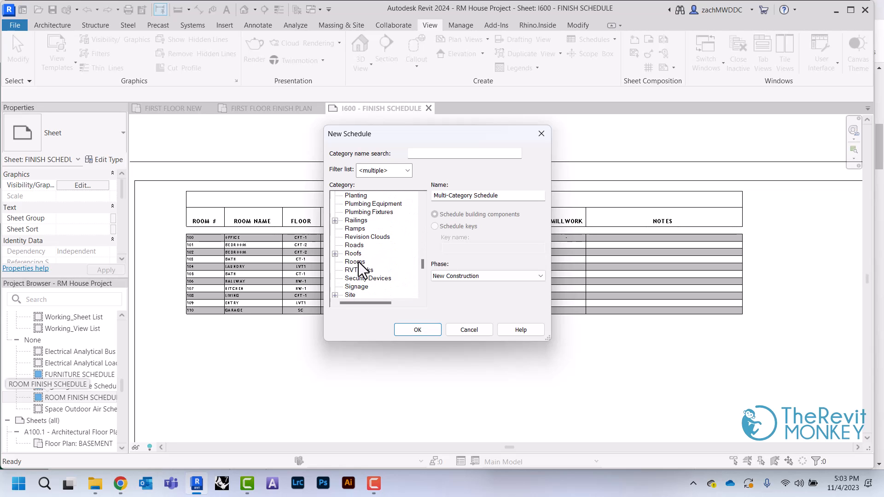
pyautogui.click(355, 261)
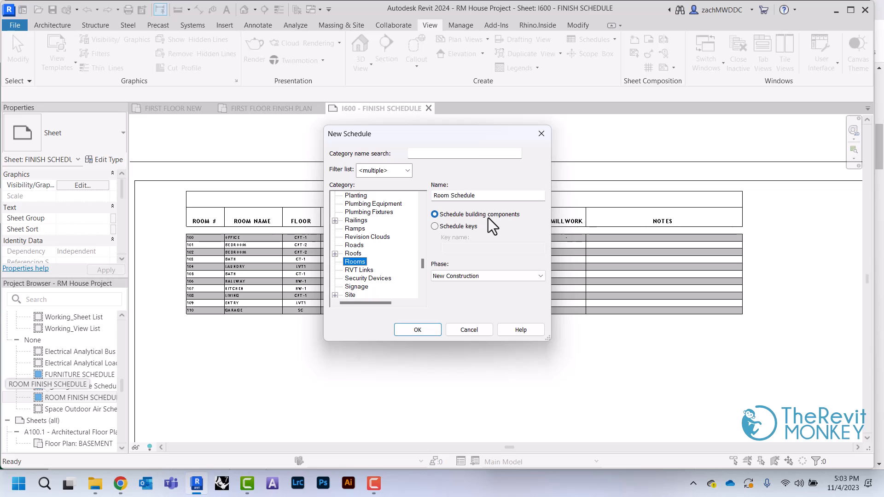
# Make it a key schedule and enter FINISH LEGEND as the key name.
pyautogui.click(435, 227)
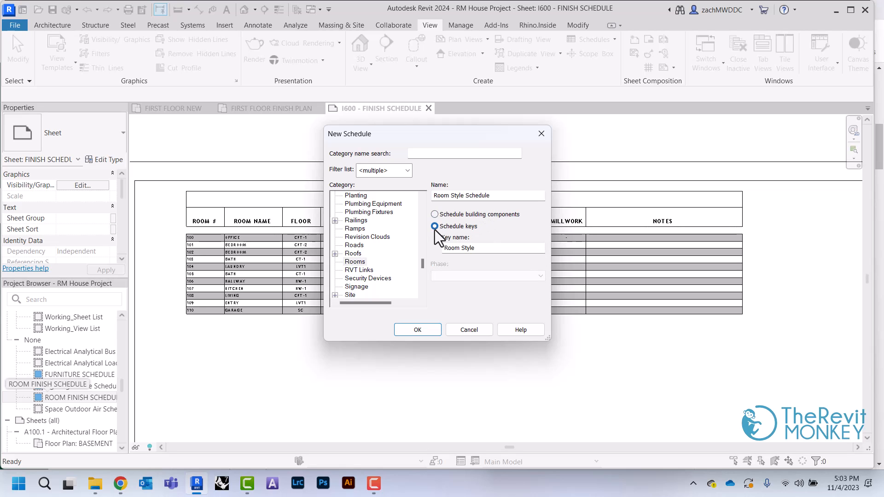
pyautogui.click(434, 226)
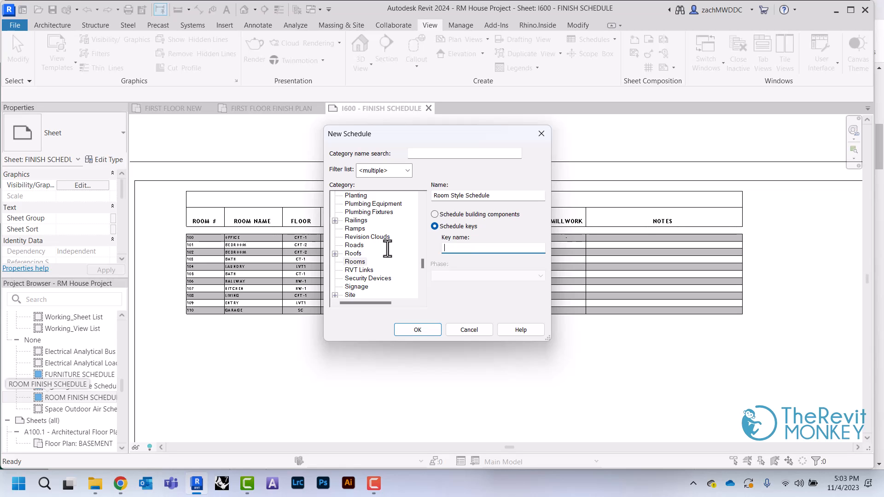
pyautogui.write('FINISH')
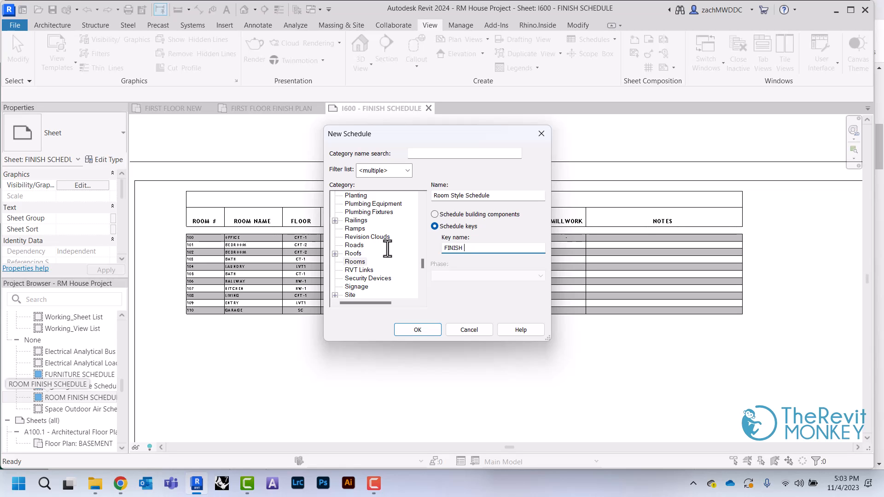
pyautogui.write('SCHE')
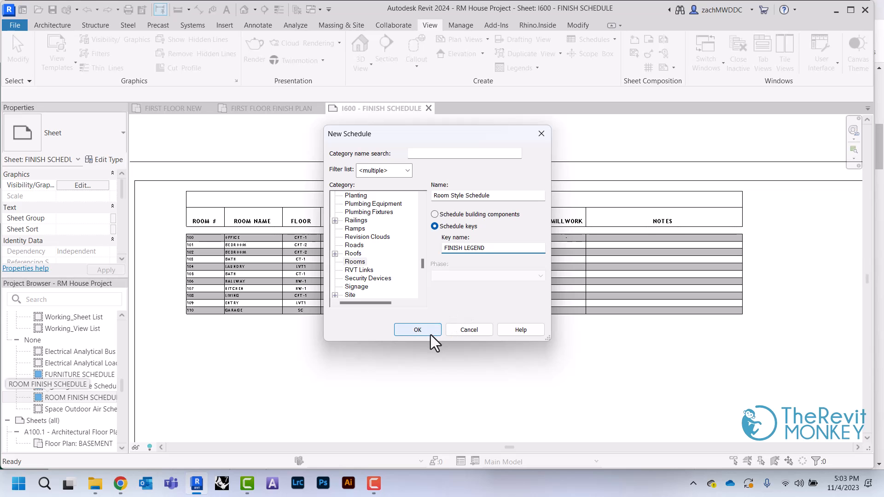
# Create the schedule and add a Text parameter MATERIAL TYPE, moved above Key Name.
pyautogui.click(417, 329)
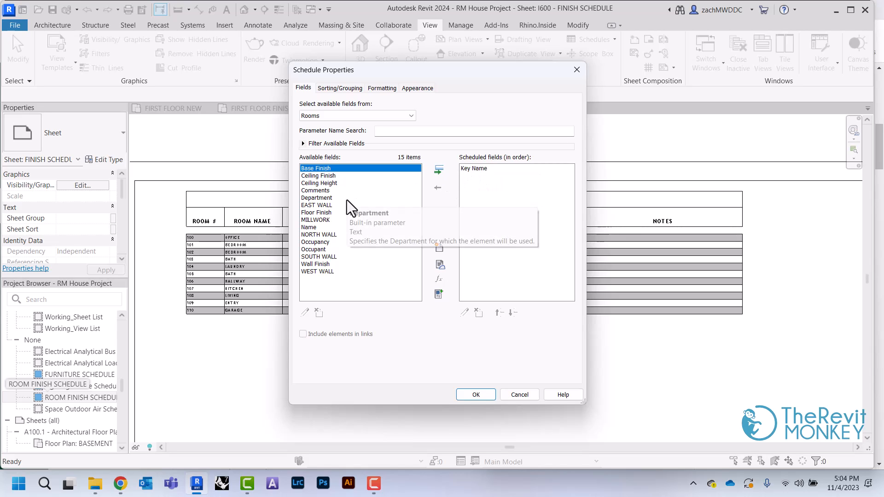
pyautogui.moveTo(446, 233)
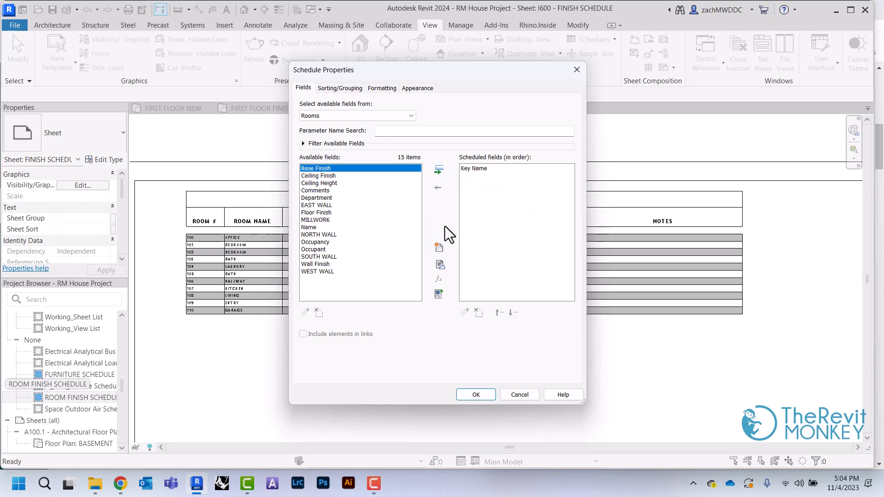
pyautogui.moveTo(440, 247)
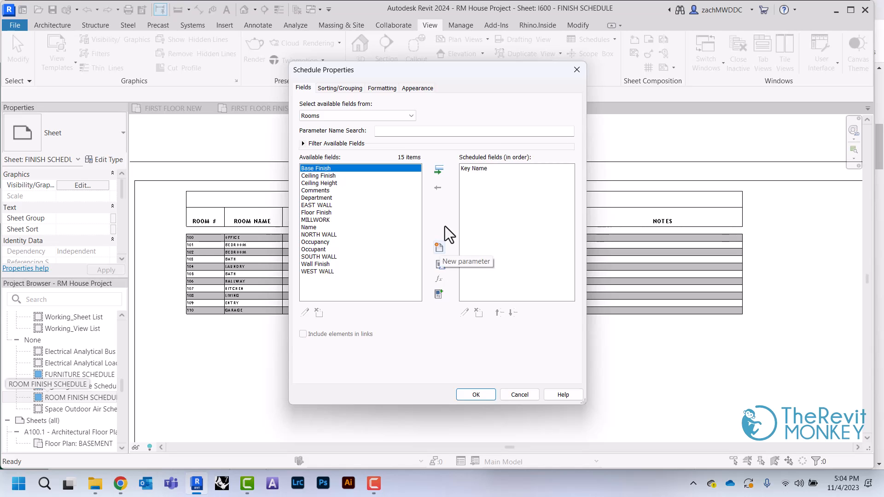
pyautogui.click(439, 248)
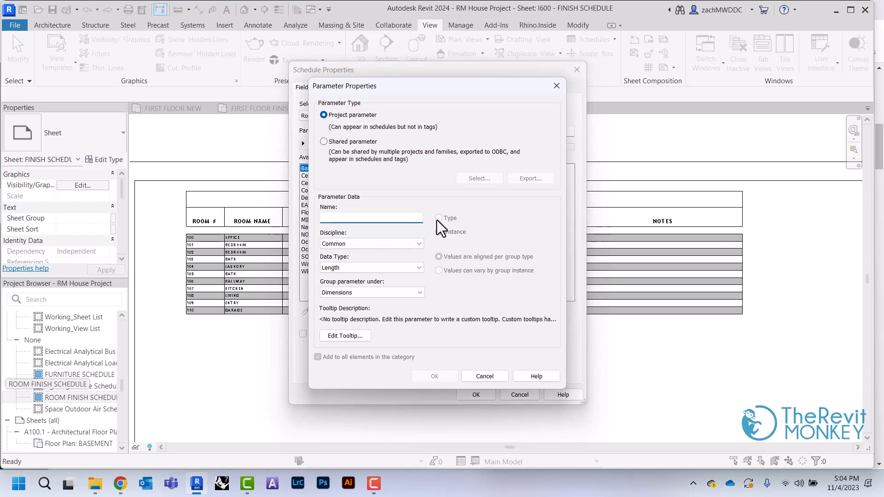
pyautogui.write('MAT')
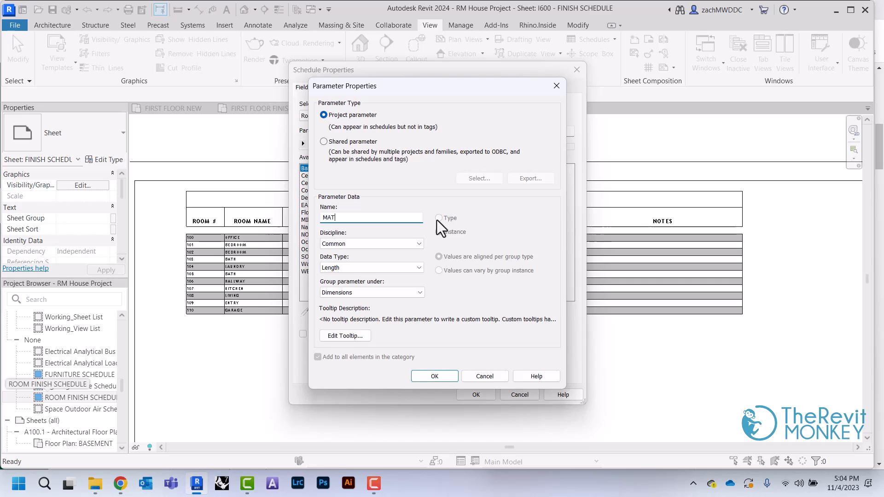
pyautogui.write('MATERIAL TYPE')
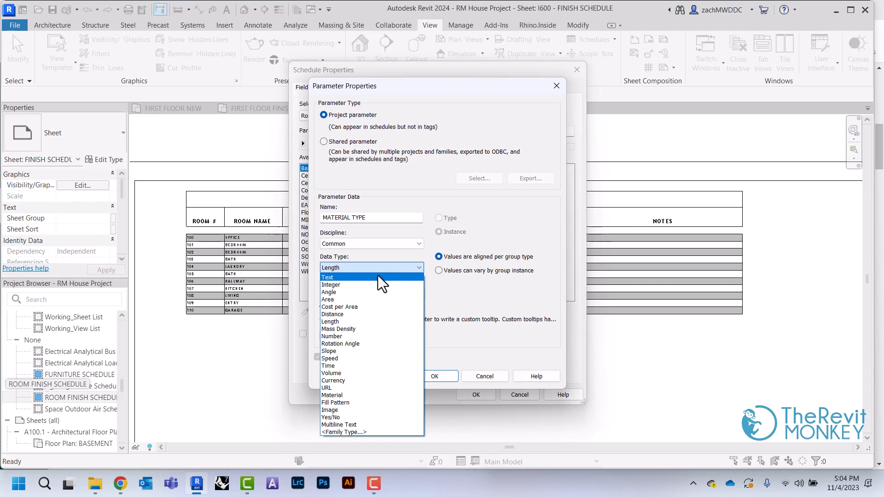
pyautogui.click(327, 277)
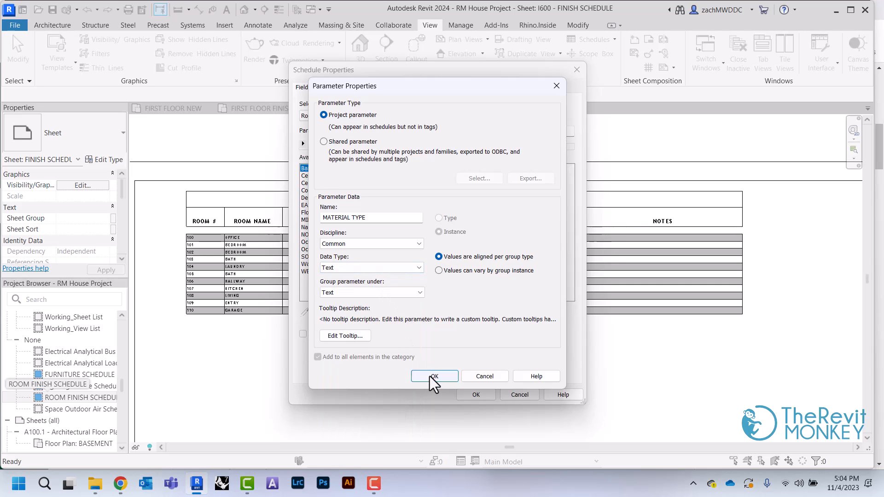
pyautogui.click(433, 376)
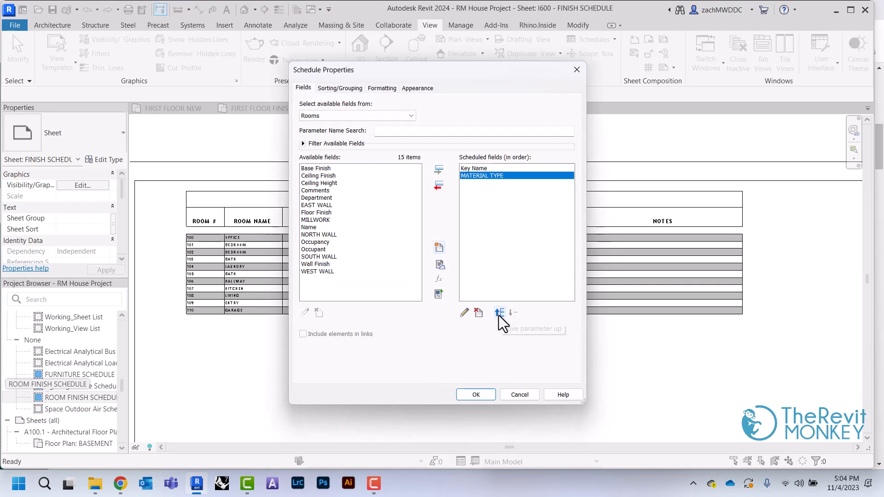
pyautogui.click(499, 313)
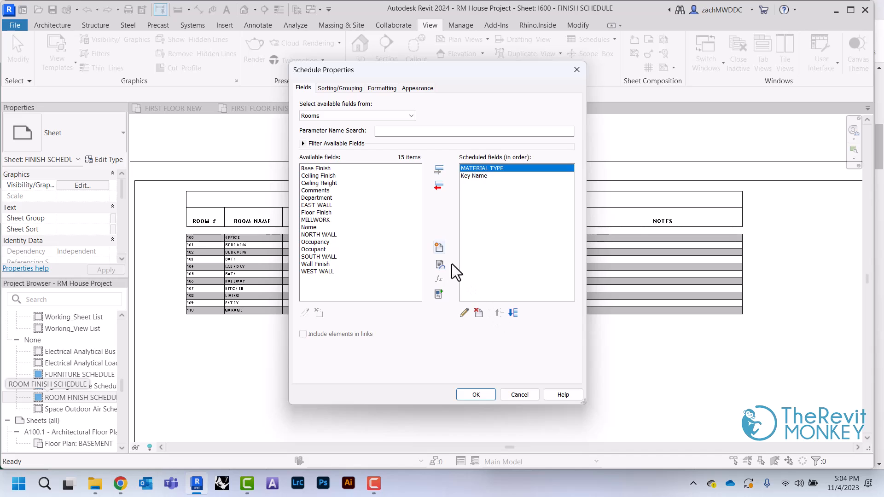
# Add text parameters MANUFACTURER and STYLE/COLLECTION after Key Name.
pyautogui.click(438, 248)
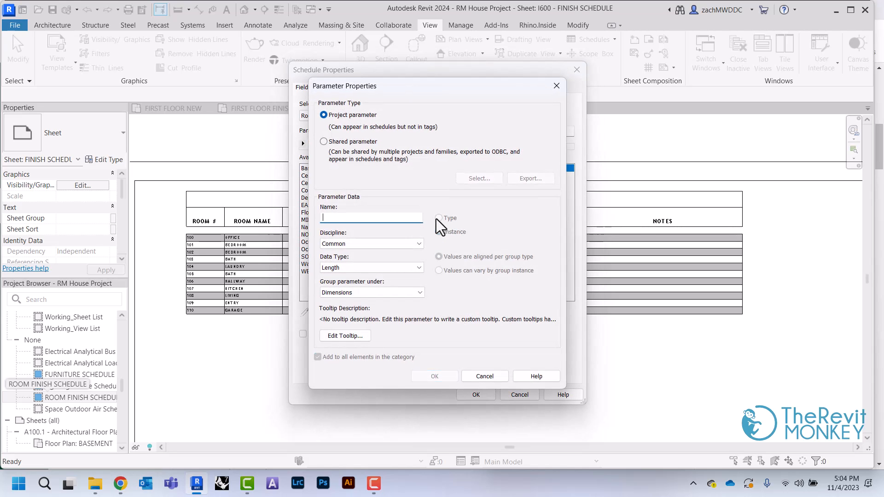
pyautogui.write('MAU')
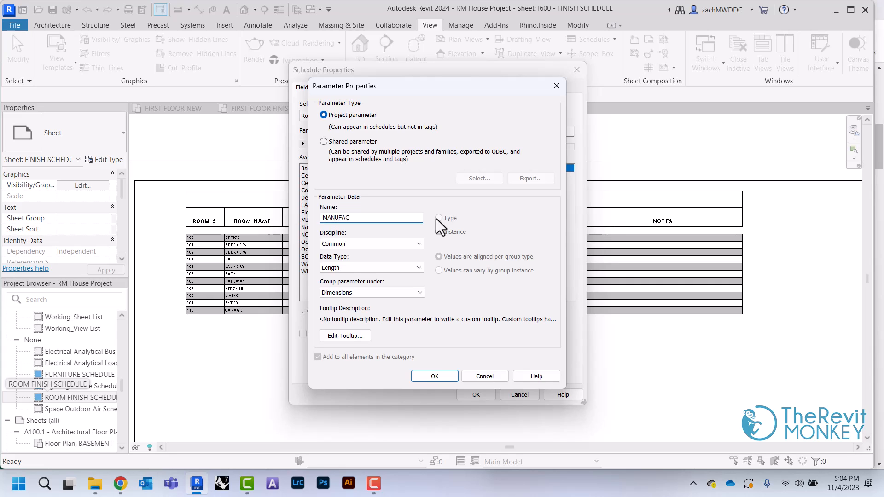
pyautogui.write('TURER')
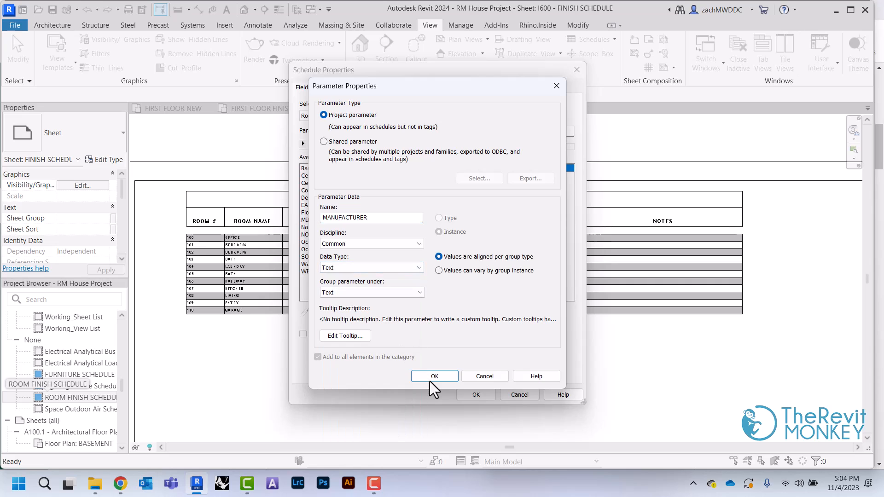
pyautogui.click(434, 375)
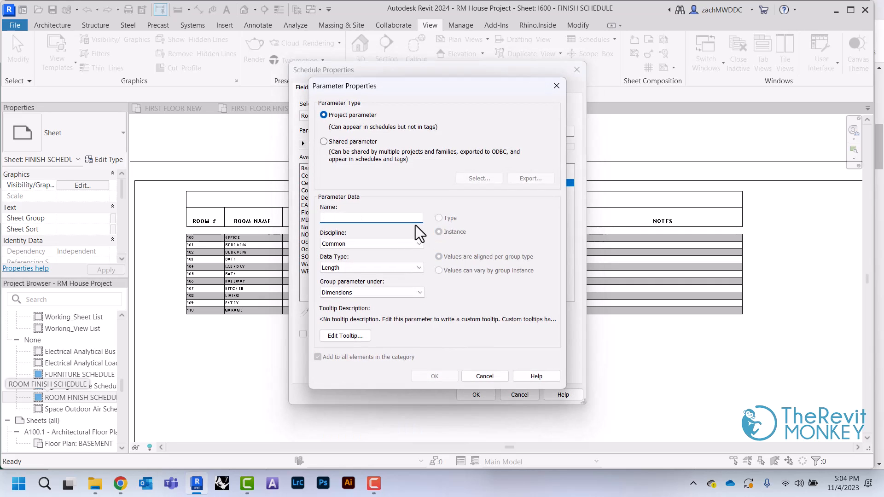
pyautogui.write('STYLE/COLLECTION')
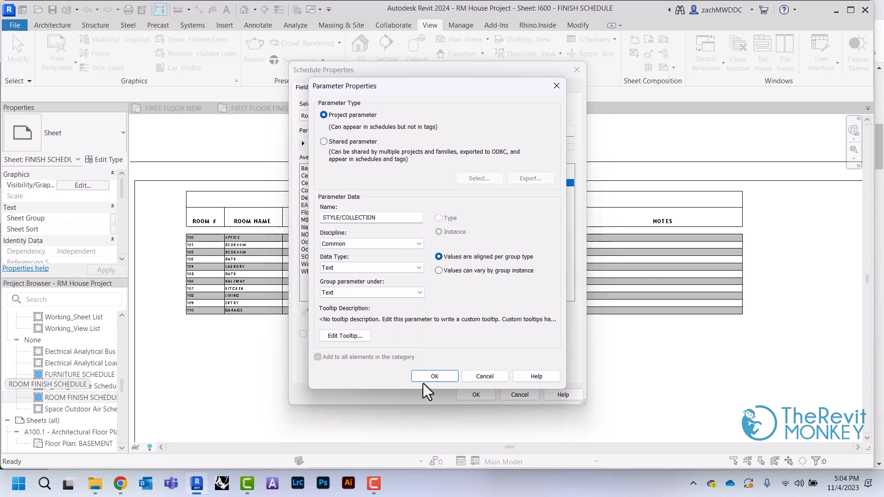
pyautogui.click(434, 376)
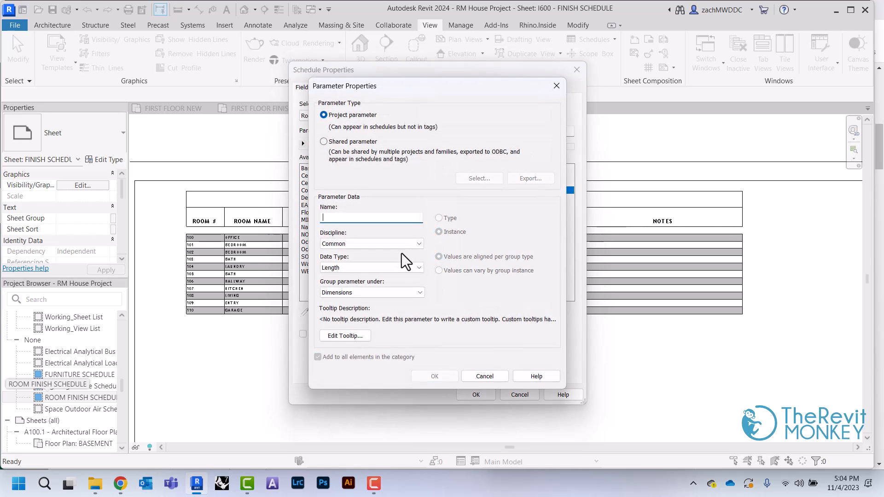
# Add text parameters COLOR/FINISH and INSTALL METHOD to the scheduled fields.
pyautogui.write('COLOR/FI')
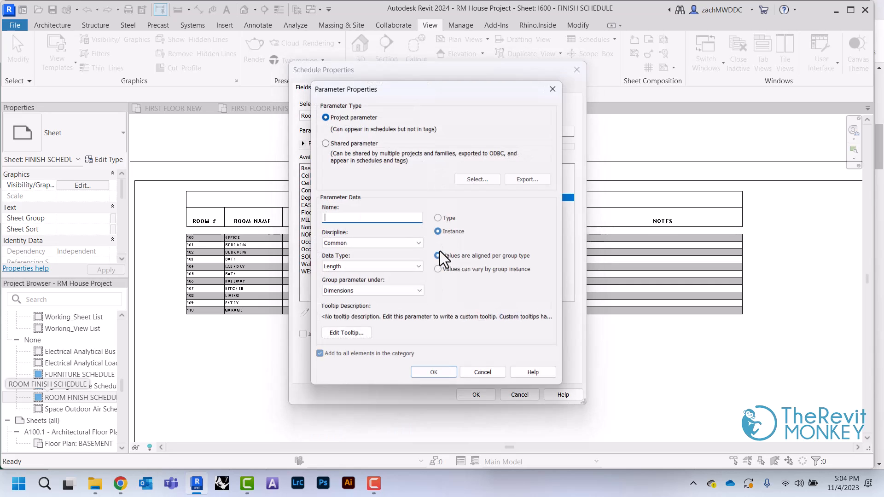
pyautogui.write('INSTALL METHOD')
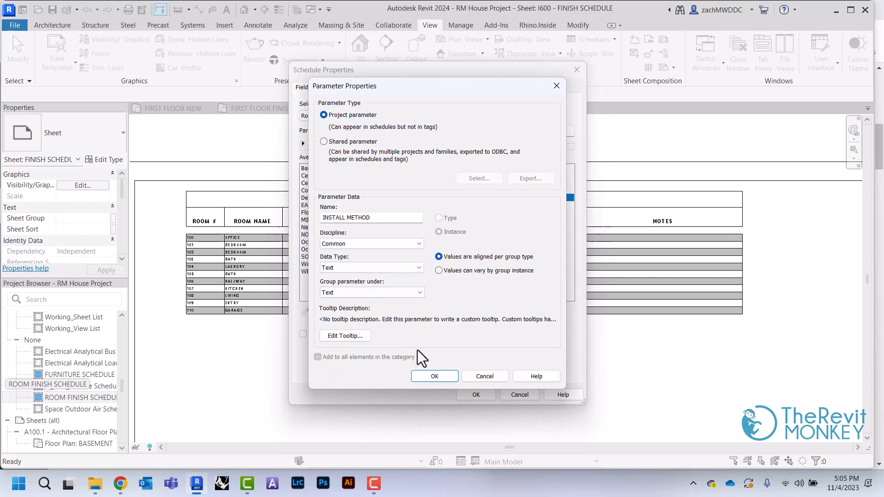
pyautogui.click(434, 376)
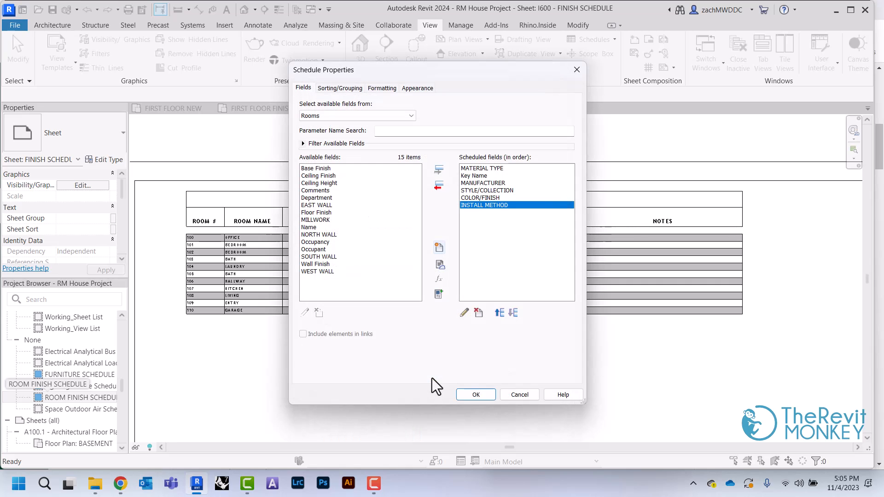
# Add the Comments field and a new Image-type IMAGE parameter moved right after Key Name.
pyautogui.click(315, 189)
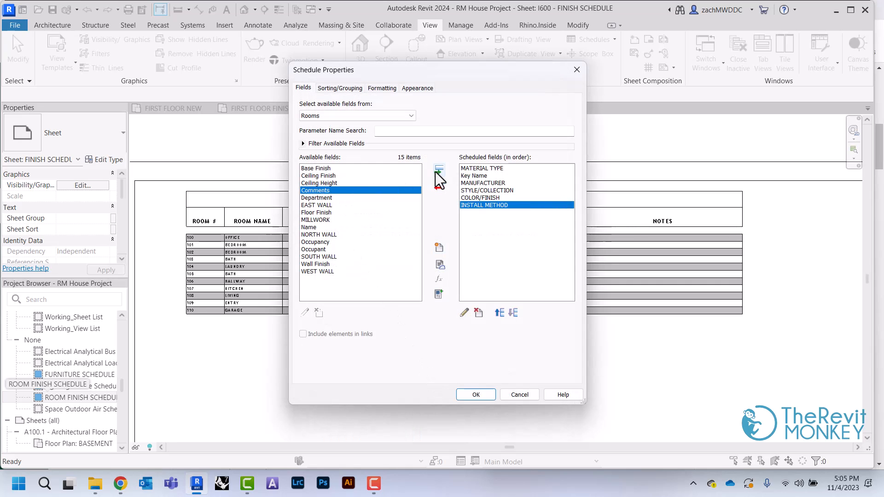
pyautogui.click(440, 170)
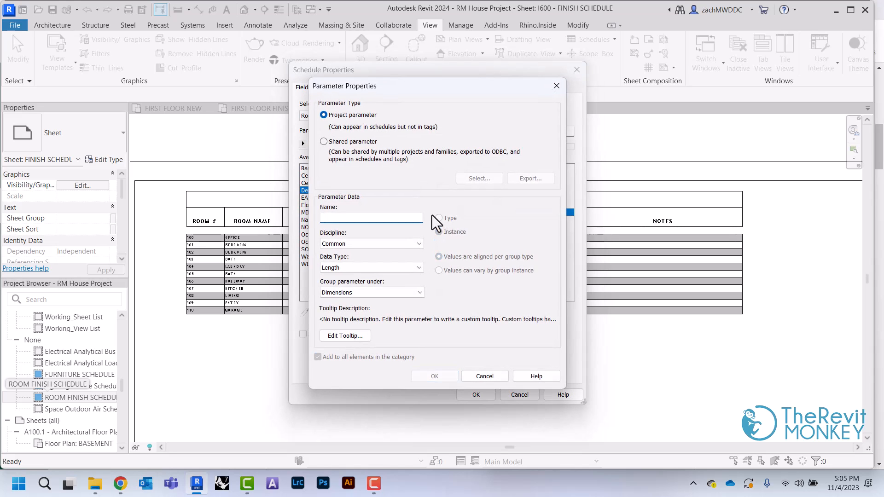
pyautogui.write('IMAGE')
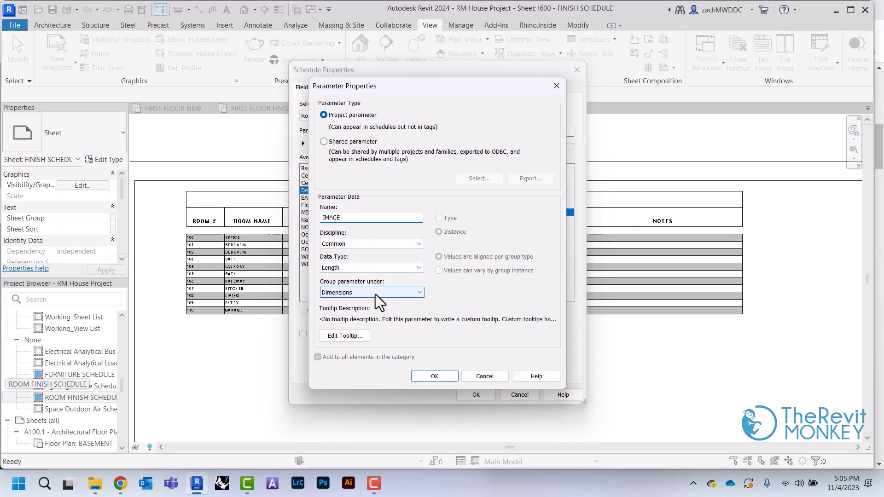
pyautogui.click(371, 267)
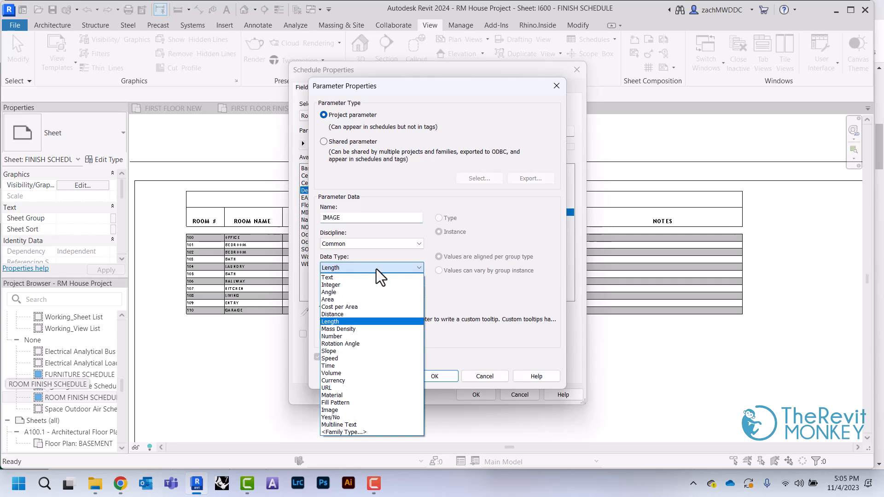
pyautogui.click(330, 410)
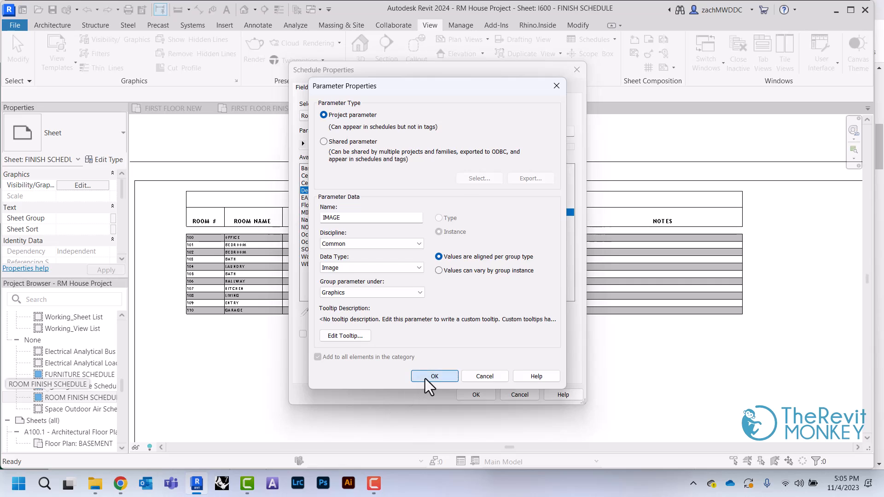
pyautogui.click(434, 376)
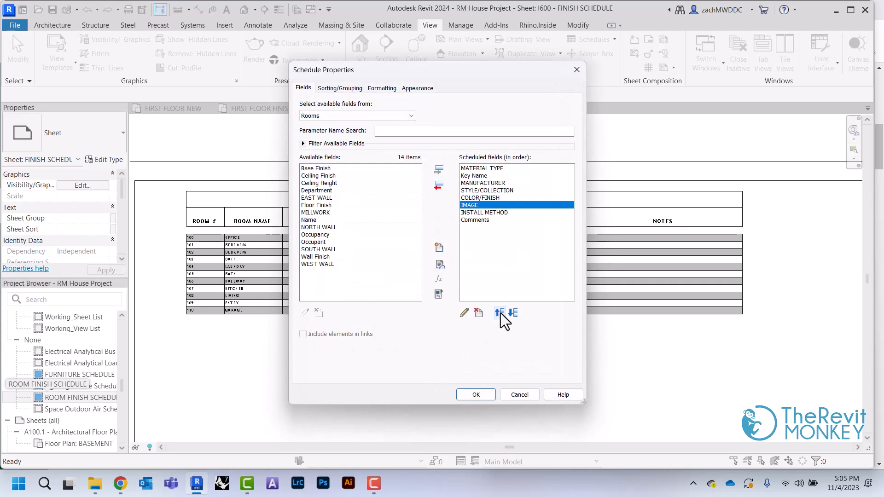
pyautogui.click(498, 313)
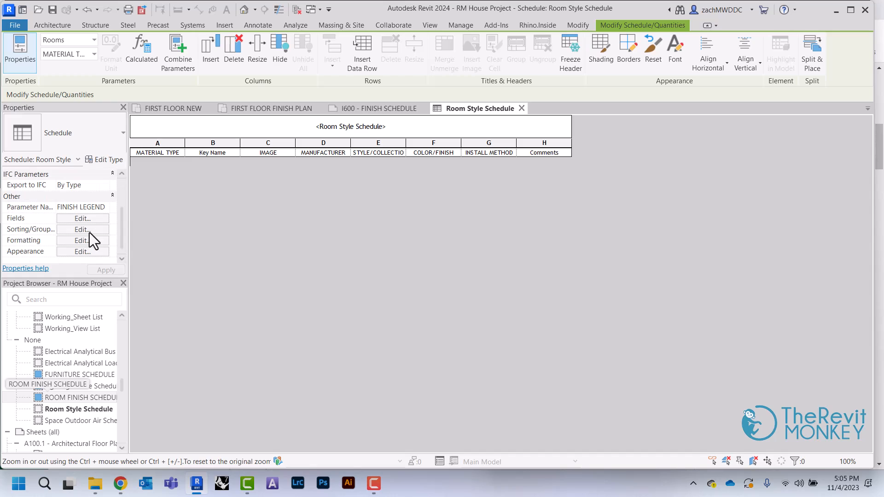
# Set the schedule's title text to Schedule Titles and header text to Schedule Headers.
pyautogui.click(82, 251)
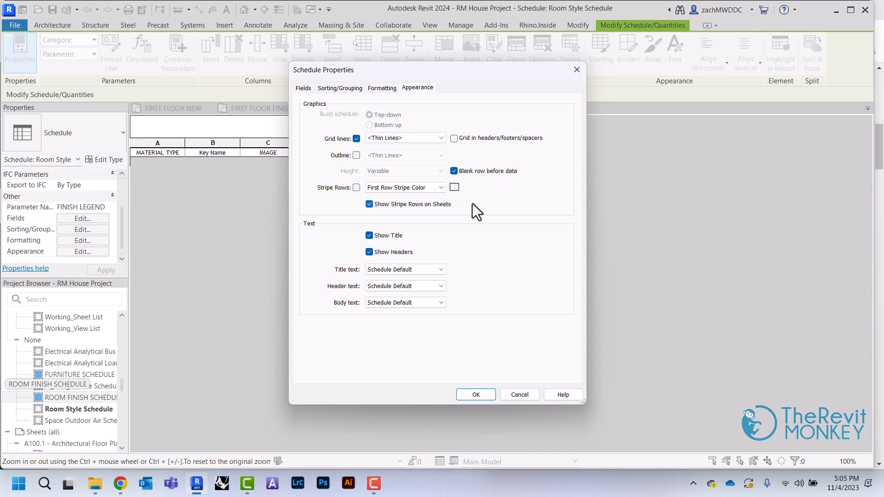
pyautogui.moveTo(480, 215)
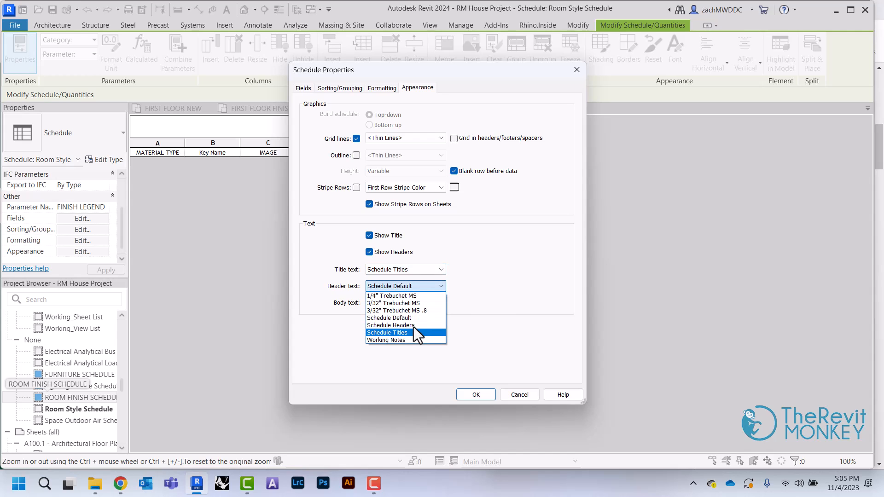
pyautogui.click(391, 325)
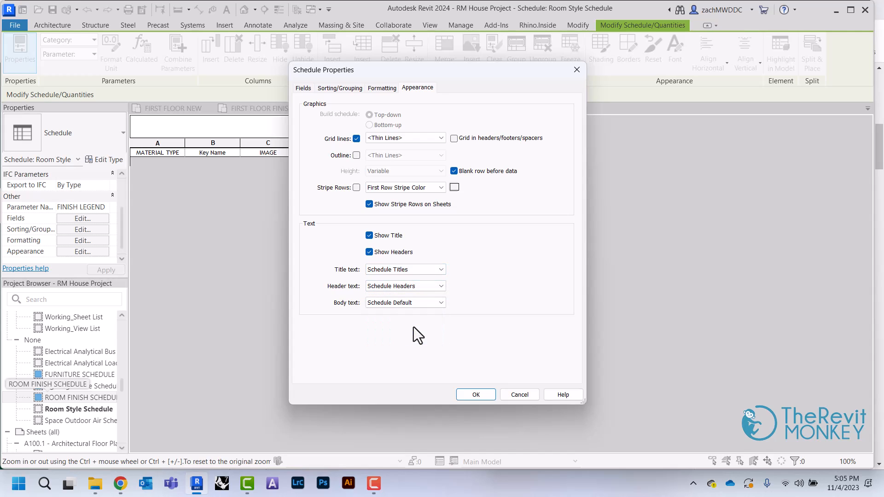
pyautogui.click(475, 394)
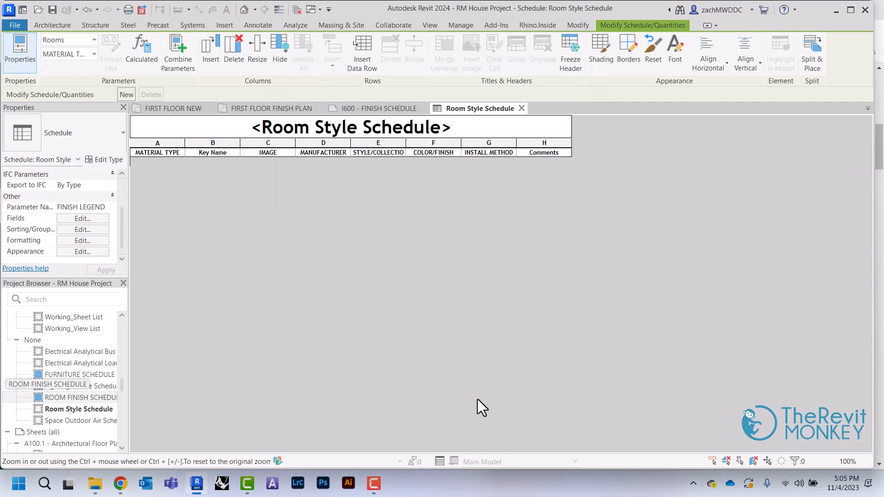
pyautogui.moveTo(541, 175)
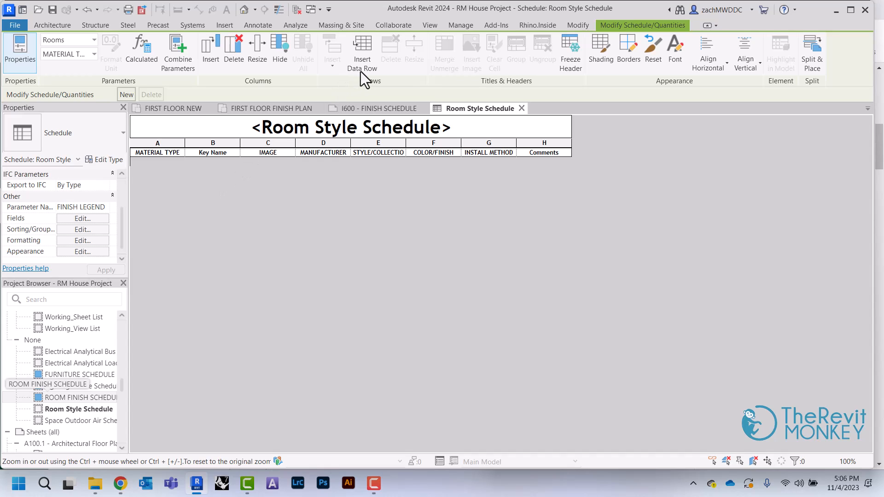
# Insert a data row and rename the Key Name column heading to TAG.
pyautogui.click(362, 50)
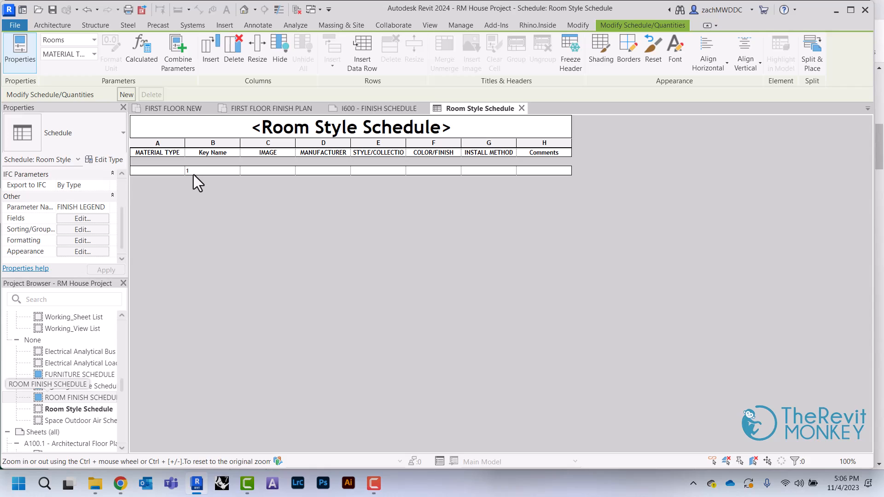
pyautogui.click(213, 152)
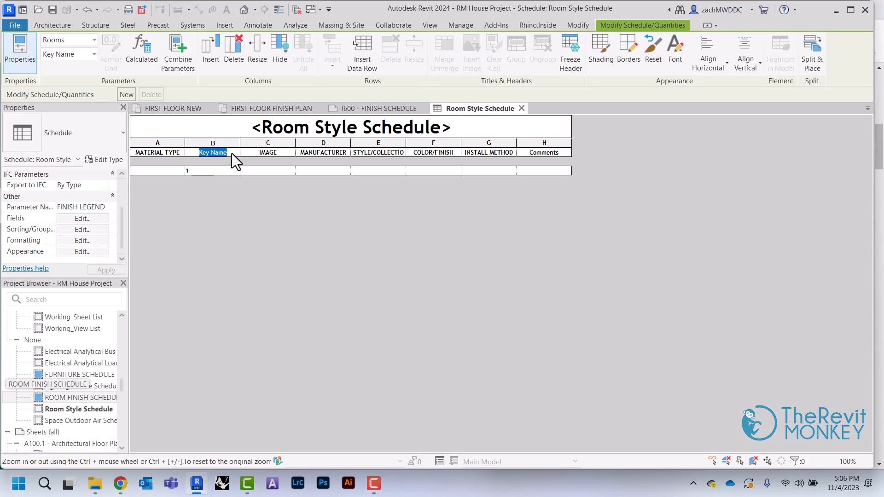
pyautogui.write('TAG')
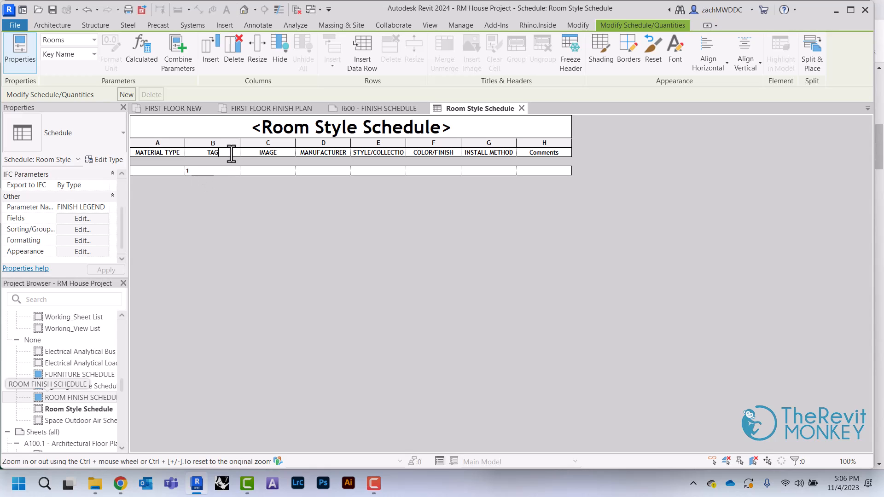
# Tag the key rows CPT-1, P-1 and P-2.
pyautogui.click(213, 170)
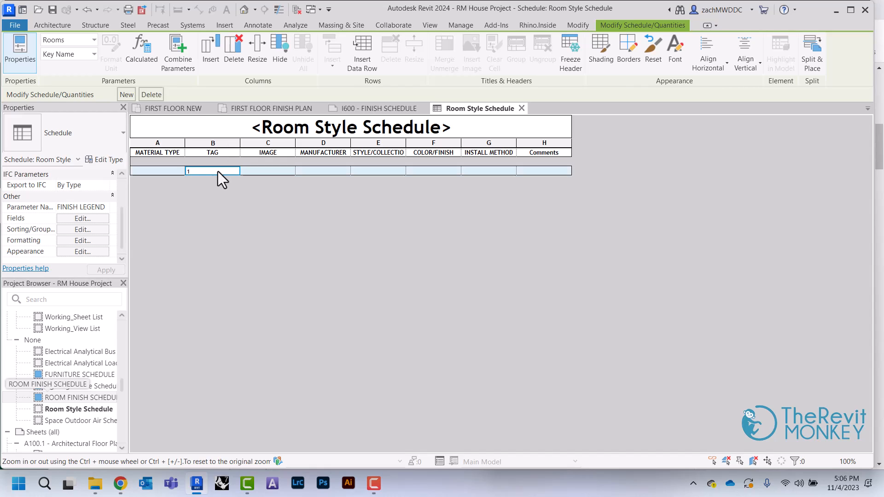
pyautogui.write('CPT-')
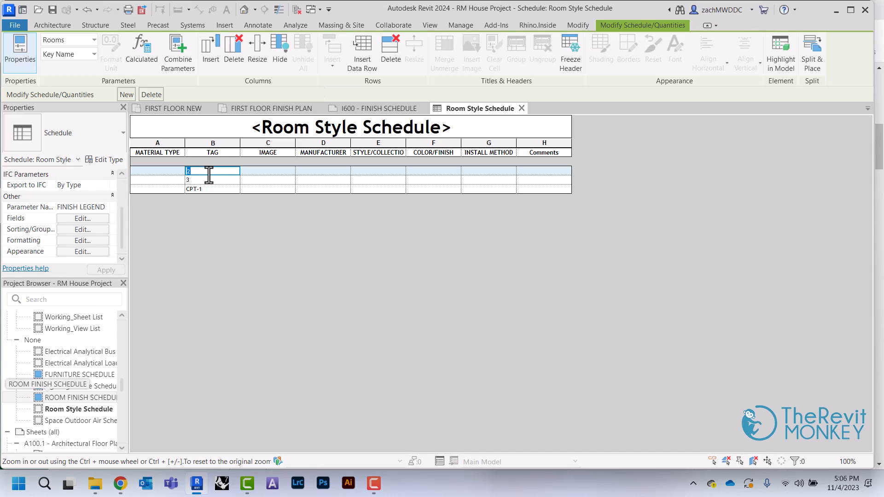
pyautogui.write('PT-1')
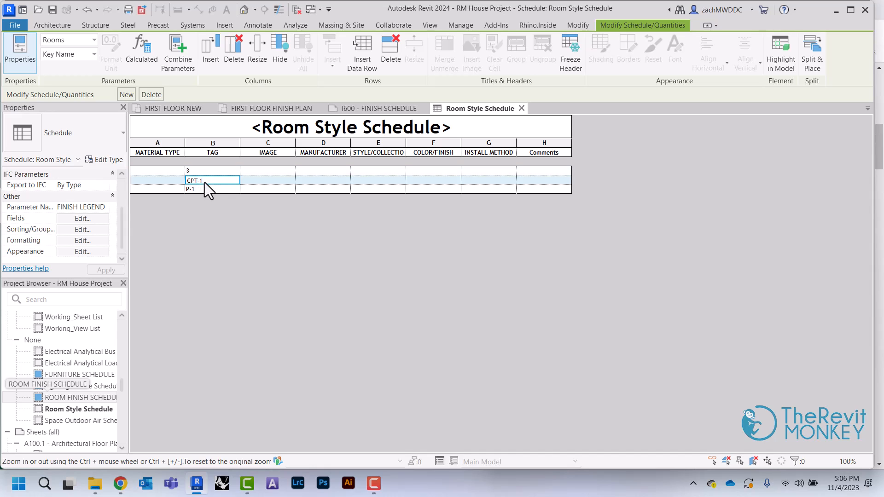
pyautogui.click(212, 170)
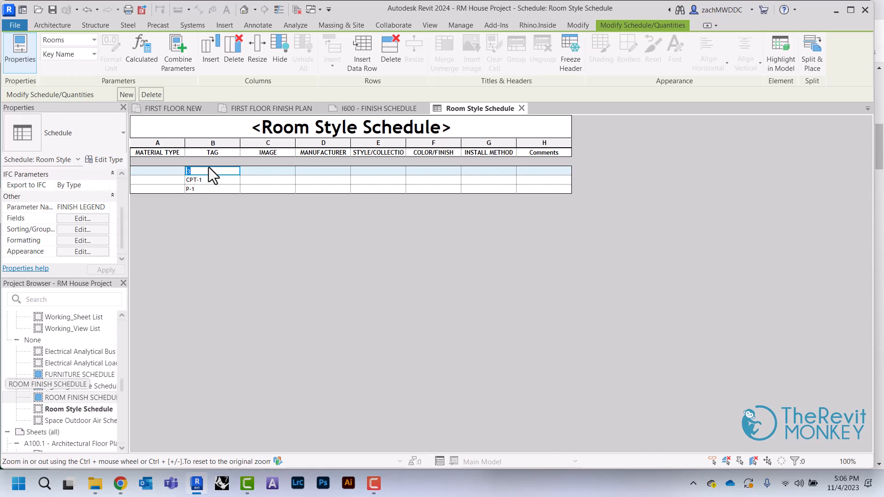
pyautogui.write('P-2')
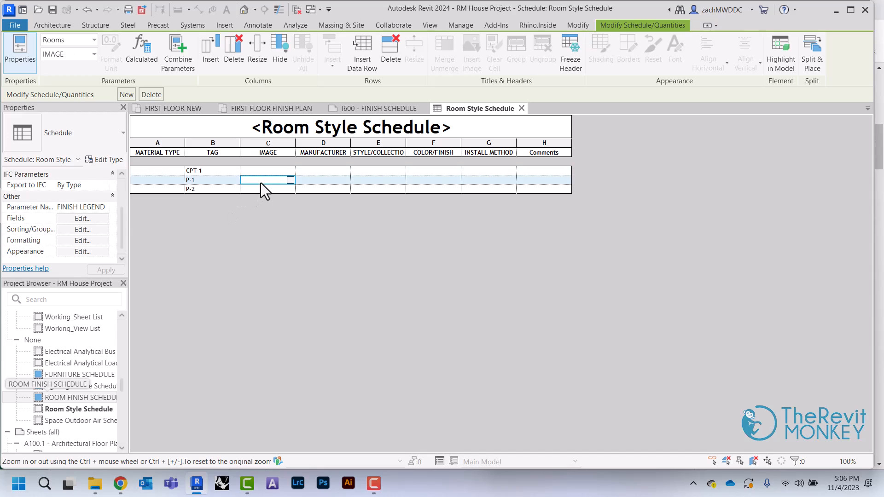
pyautogui.moveTo(319, 234)
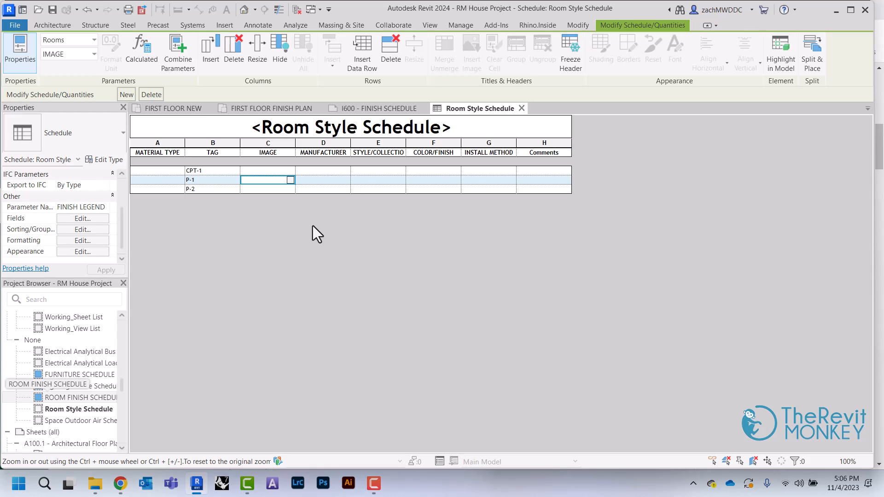
pyautogui.moveTo(310, 231)
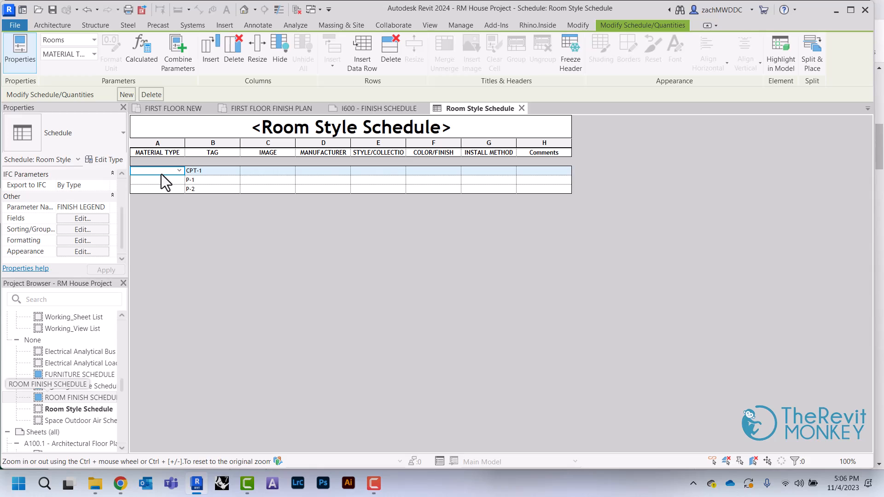
# Set material types FLOORING for CPT-1 and PAINT for P-2, then go to Sorting/Grouping.
pyautogui.click(156, 170)
pyautogui.write('FLOORING')
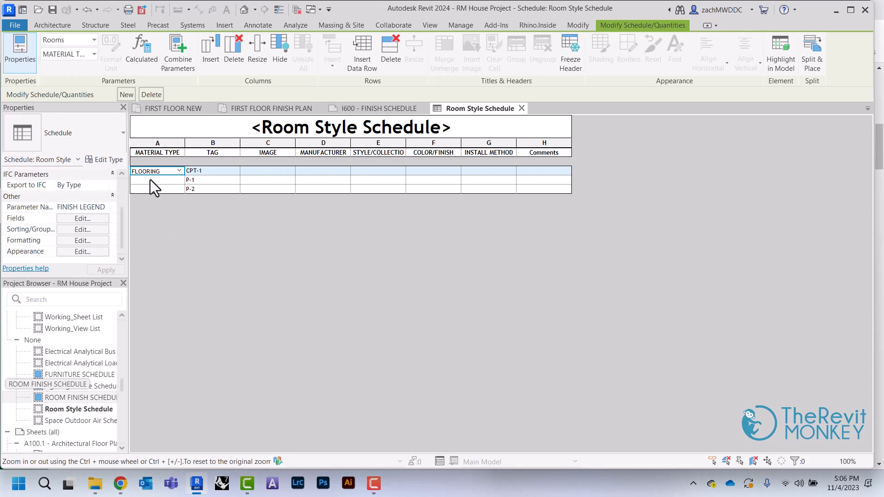
pyautogui.click(156, 180)
pyautogui.write('PAINT')
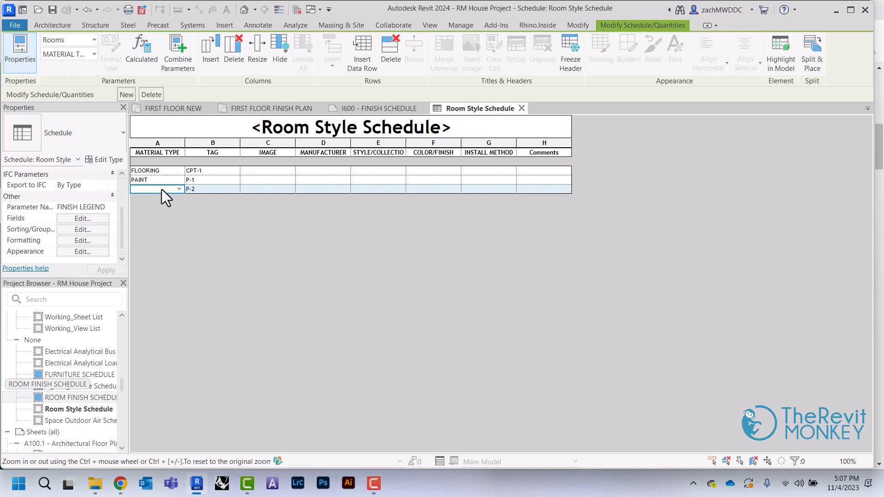
pyautogui.click(177, 189)
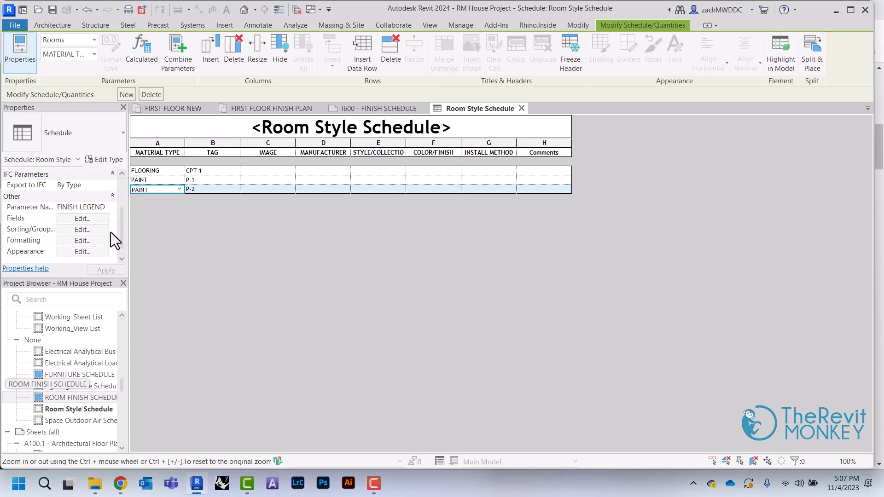
pyautogui.click(82, 230)
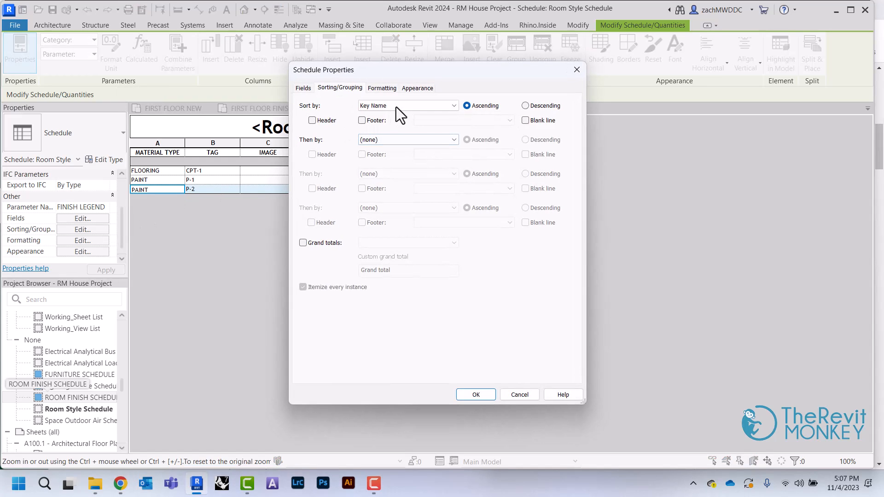
# Sort by MATERIAL TYPE then Key Name, with a header row per material type group.
pyautogui.click(407, 105)
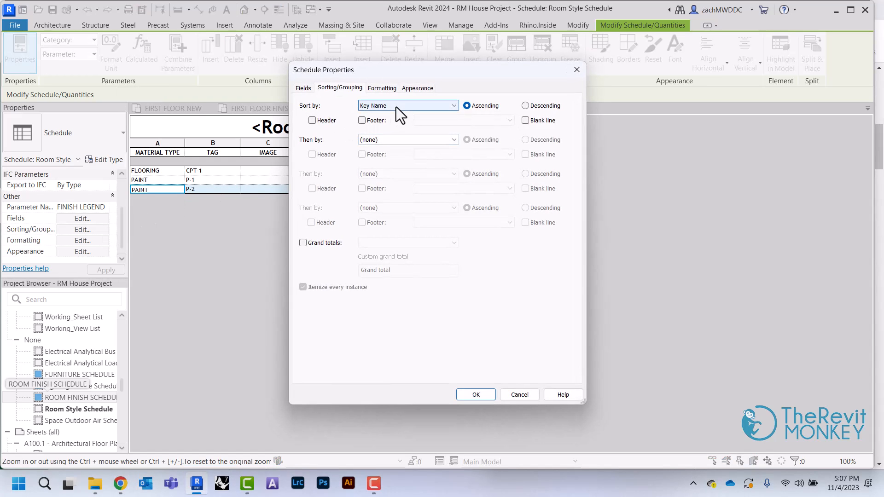
pyautogui.click(453, 105)
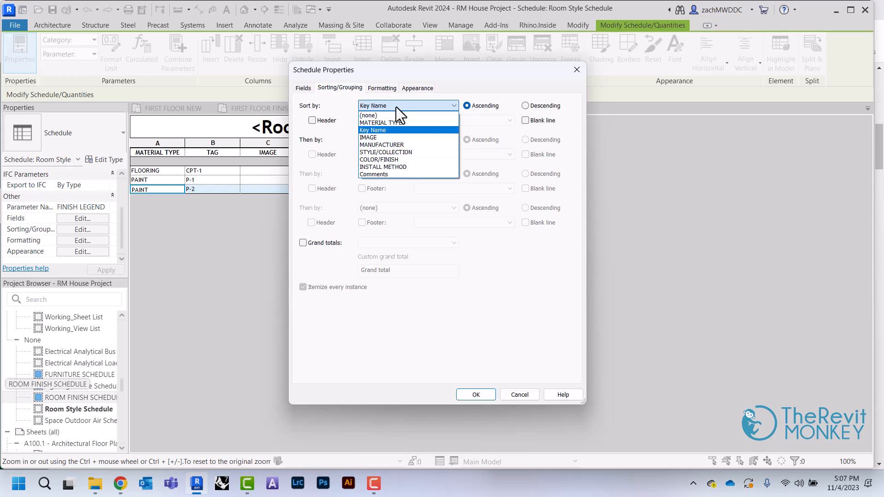
pyautogui.click(379, 122)
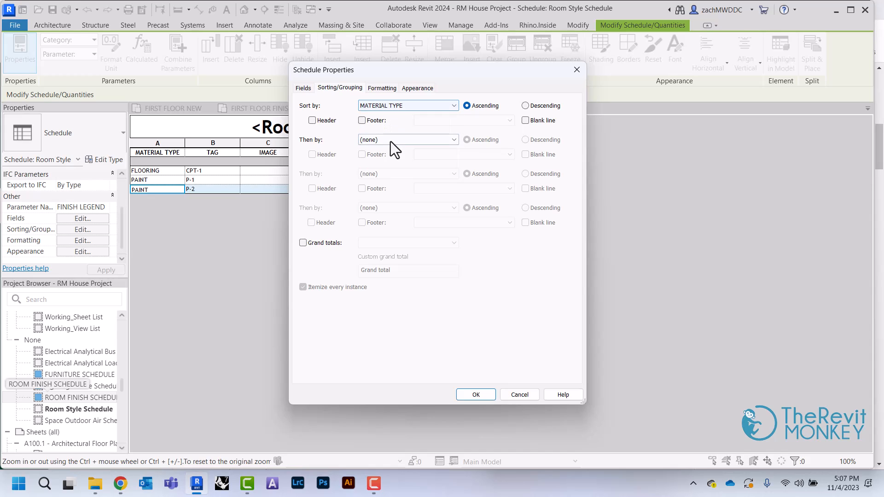
pyautogui.click(406, 139)
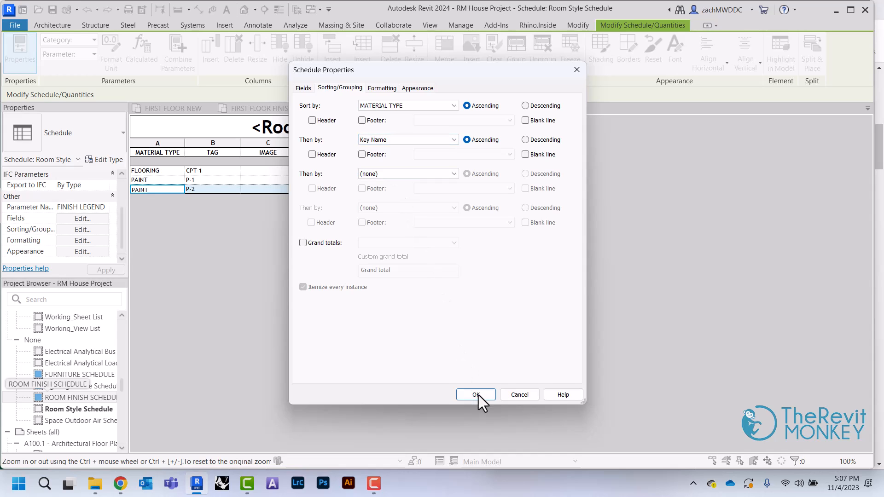
pyautogui.moveTo(388, 249)
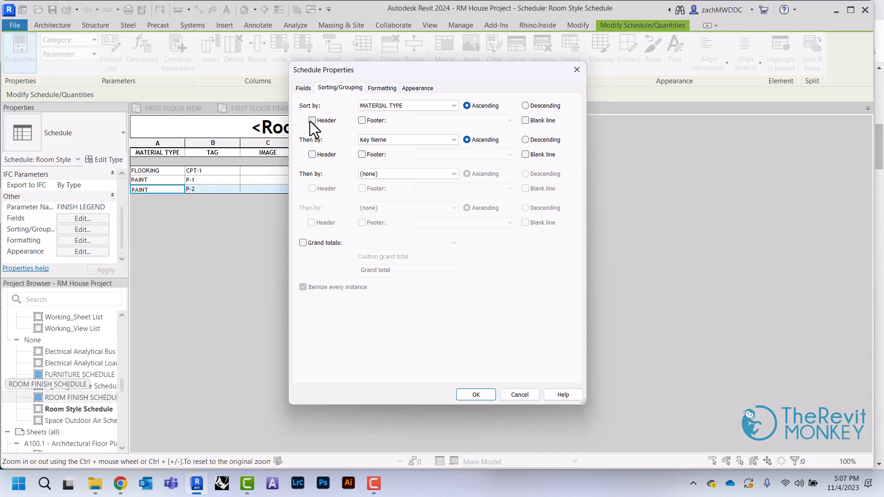
pyautogui.click(475, 394)
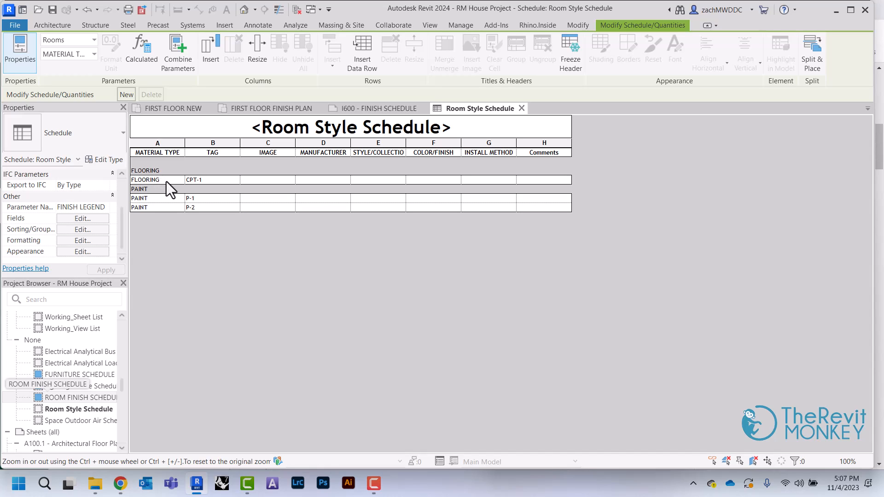
pyautogui.moveTo(171, 181)
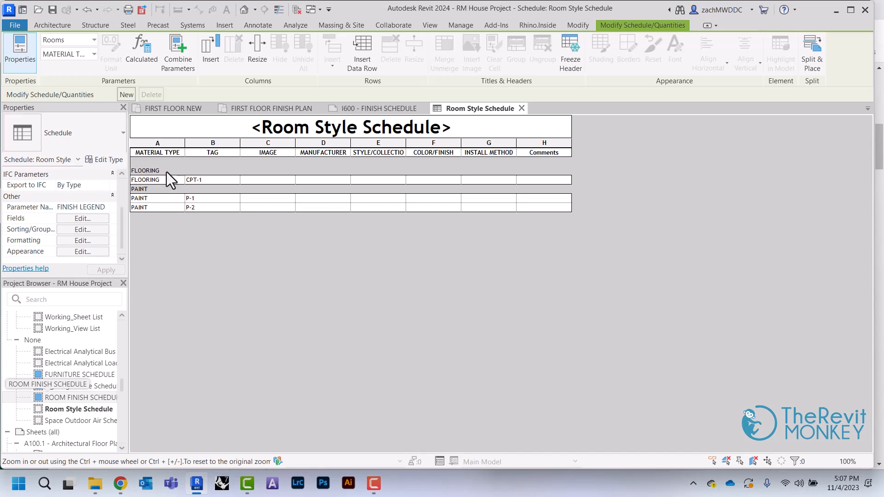
# Mark the MATERIAL TYPE field as hidden in the Formatting settings.
pyautogui.click(158, 152)
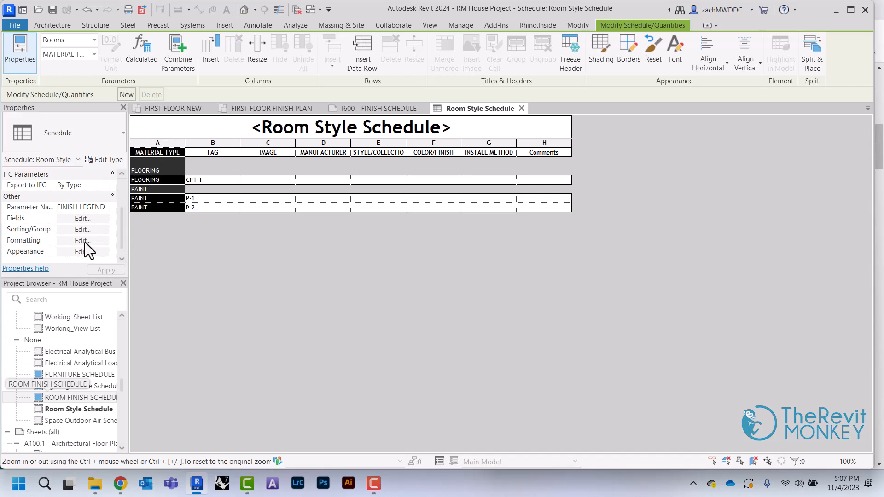
pyautogui.click(82, 241)
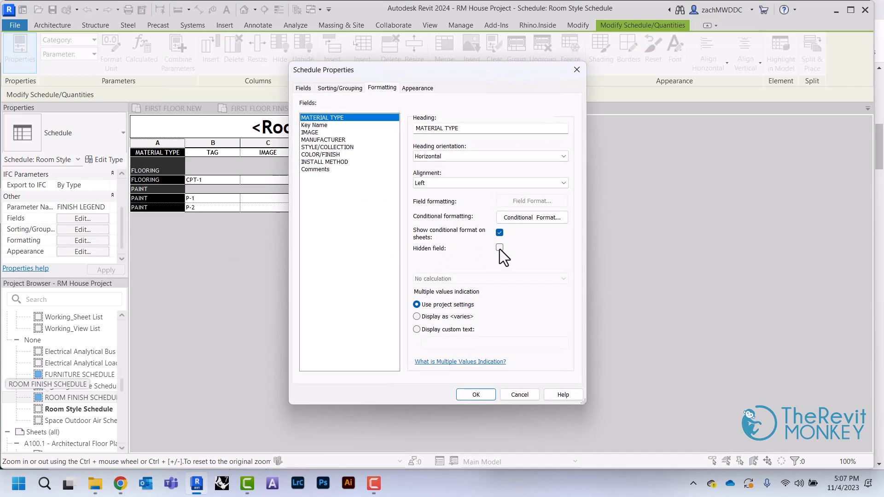
pyautogui.click(475, 394)
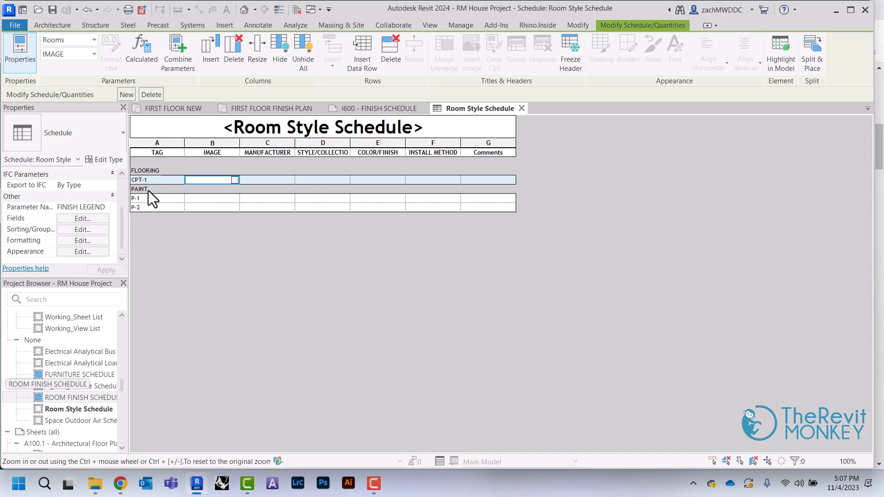
pyautogui.moveTo(164, 252)
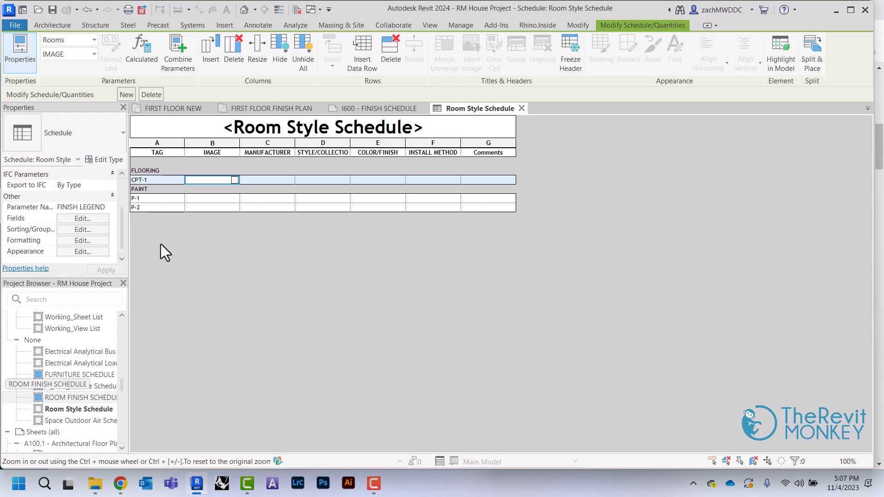
pyautogui.moveTo(171, 202)
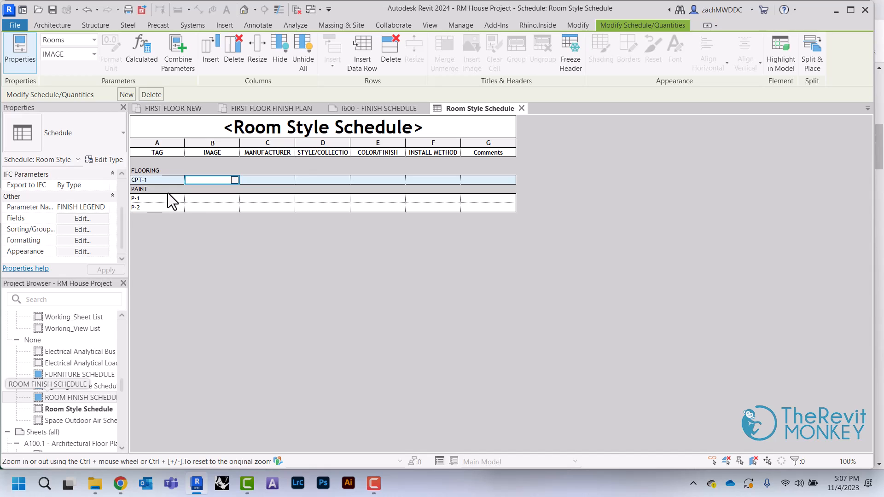
pyautogui.moveTo(251, 244)
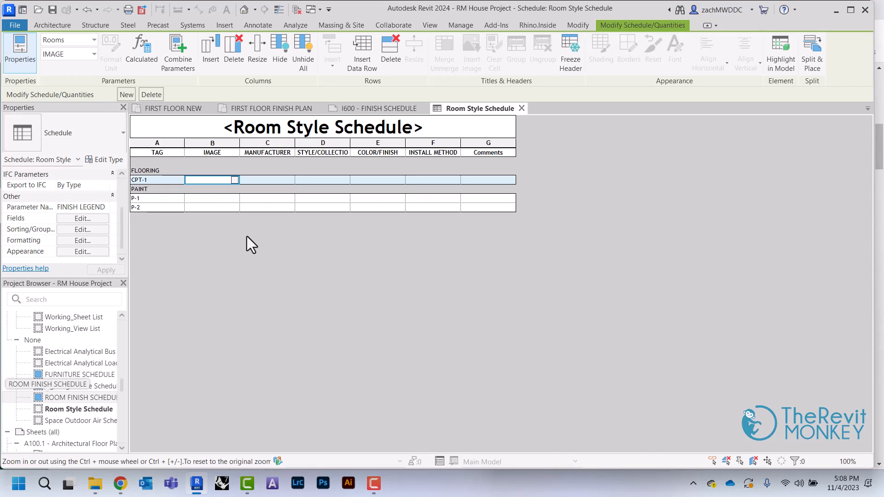
# Close the Formatting settings unchanged and tag a new key row PL-1.
pyautogui.click(82, 239)
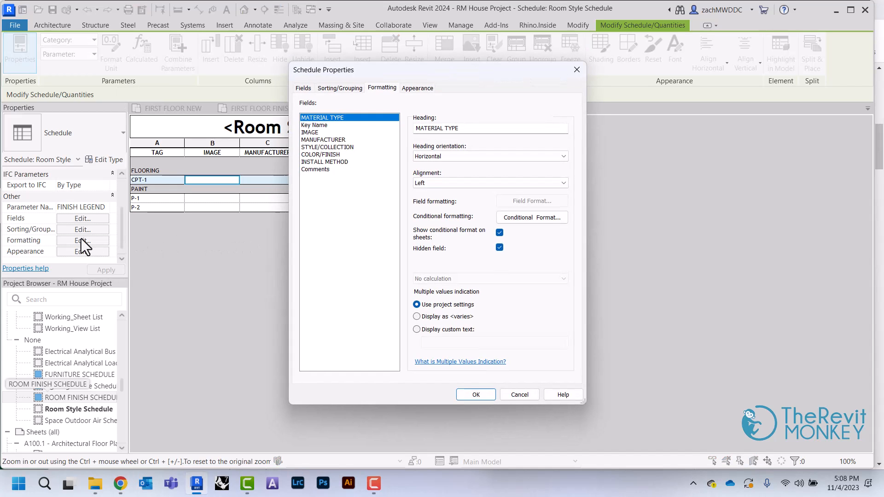
pyautogui.click(475, 395)
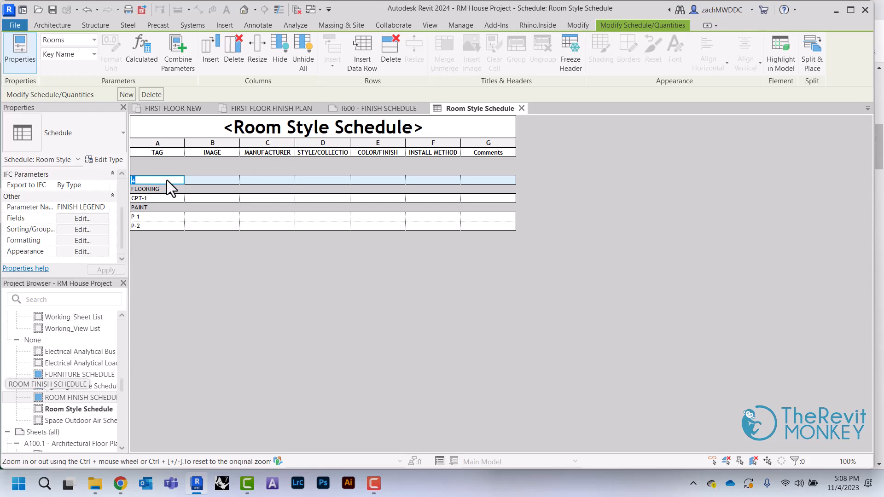
pyautogui.write('PL-1')
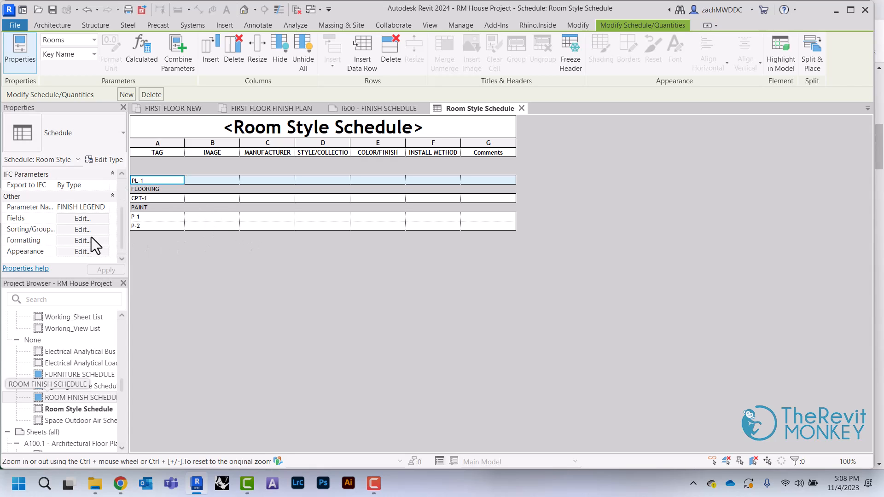
# Unhide the MATERIAL TYPE field in the schedule's Formatting settings.
pyautogui.click(81, 240)
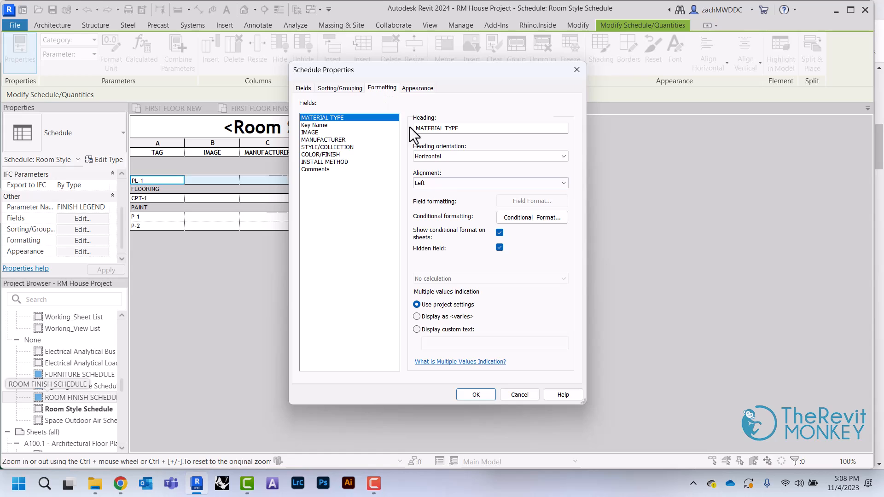
pyautogui.click(499, 247)
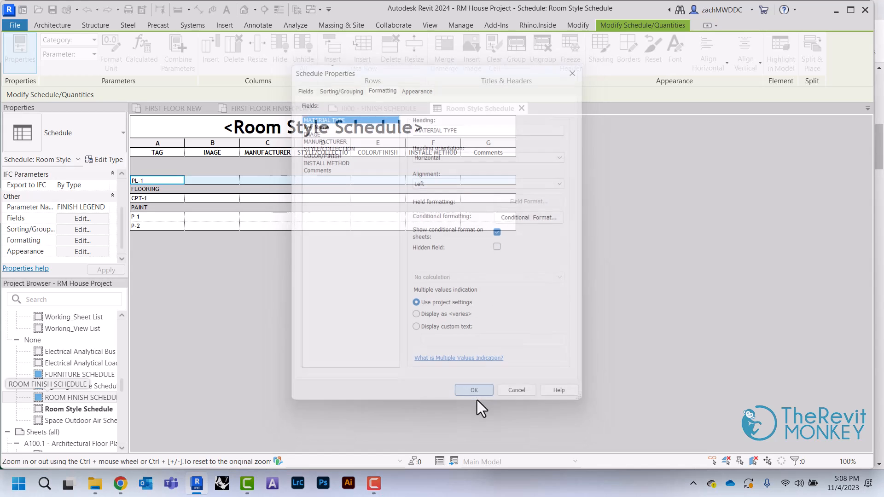
pyautogui.click(473, 390)
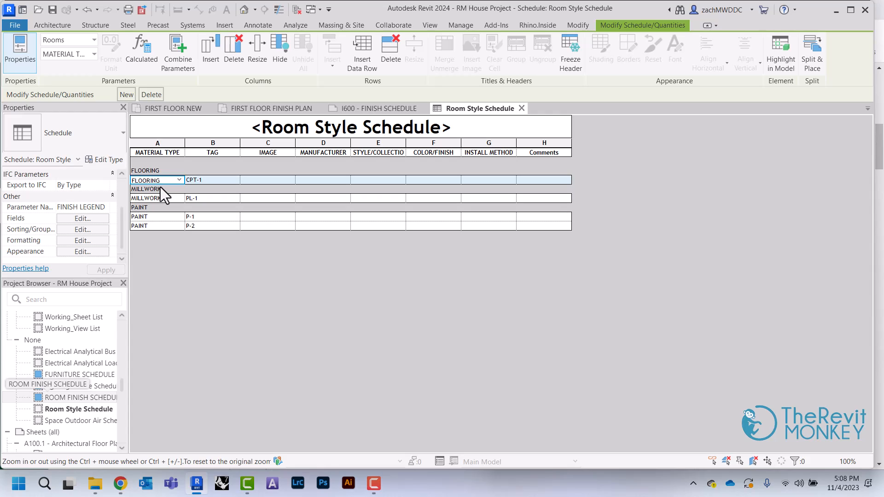
pyautogui.moveTo(171, 154)
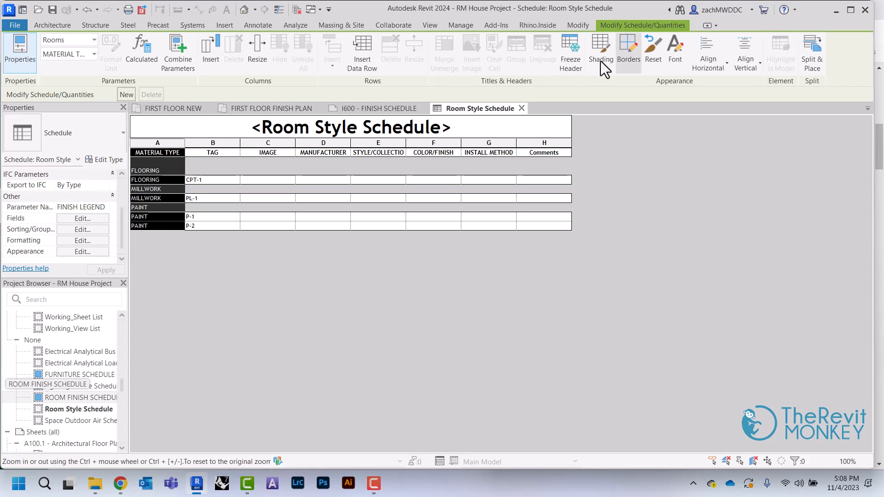
# Apply a coloured shading to the MATERIAL TYPE column.
pyautogui.click(600, 51)
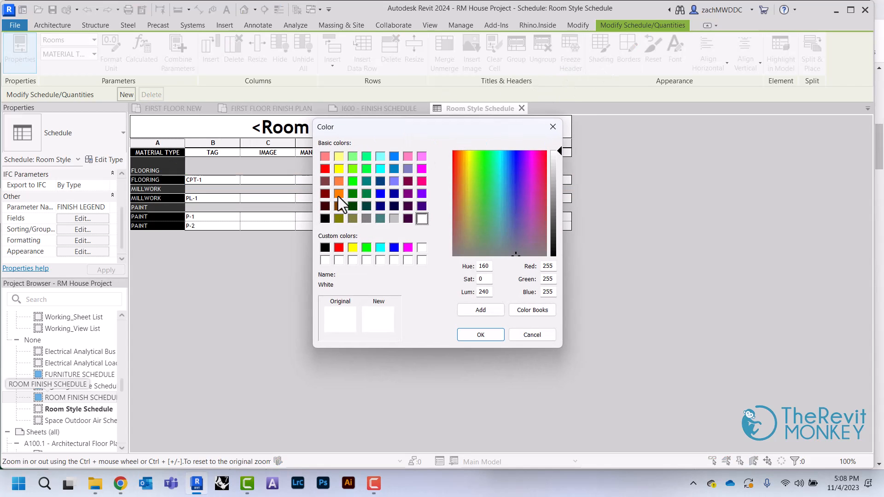
pyautogui.click(480, 335)
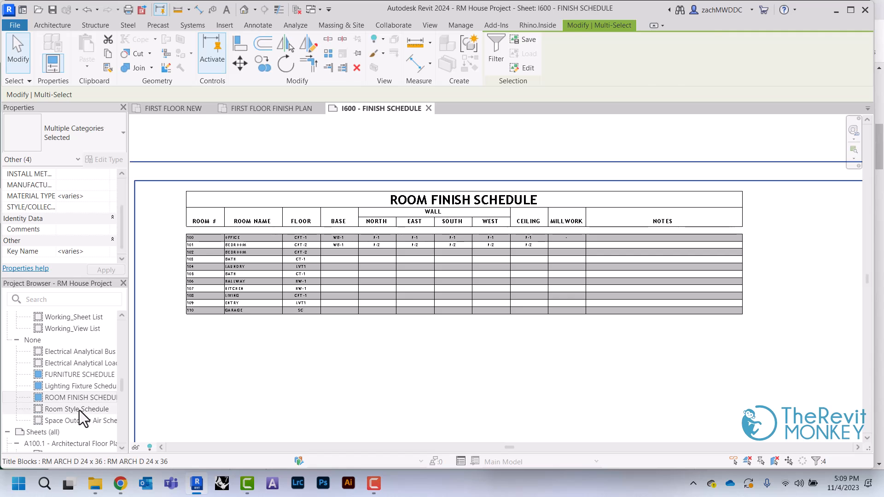
# Drop the Room Style Schedule onto sheet I600 beside the Room Finish Schedule.
pyautogui.click(77, 409)
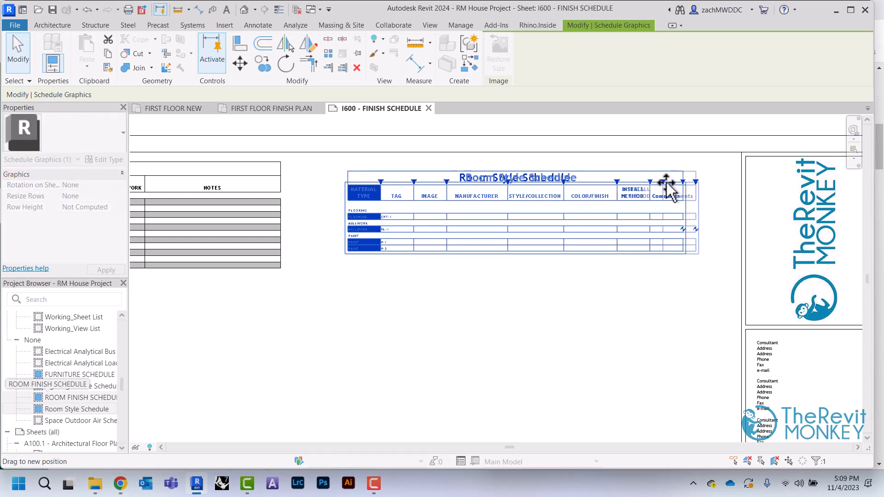
pyautogui.moveTo(667, 183); pyautogui.dragTo(743, 181)
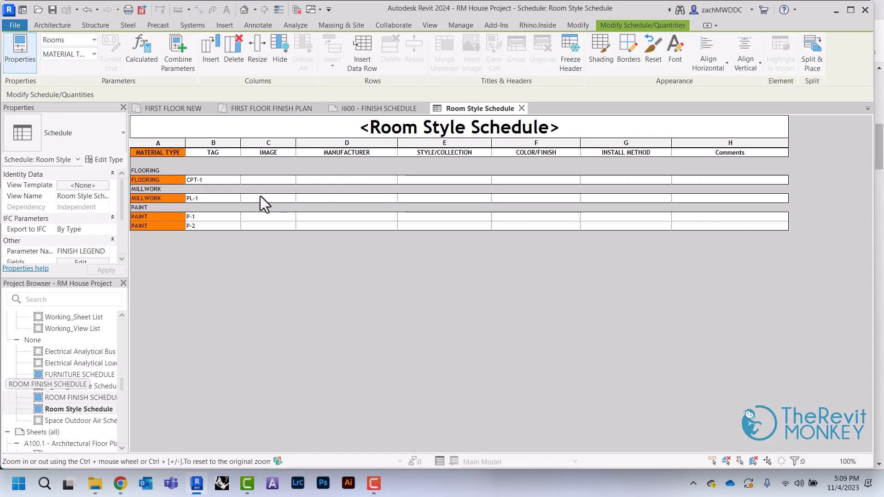
# Mark MATERIAL TYPE as a hidden field so the schedule starts with TAG.
pyautogui.scroll(-3)
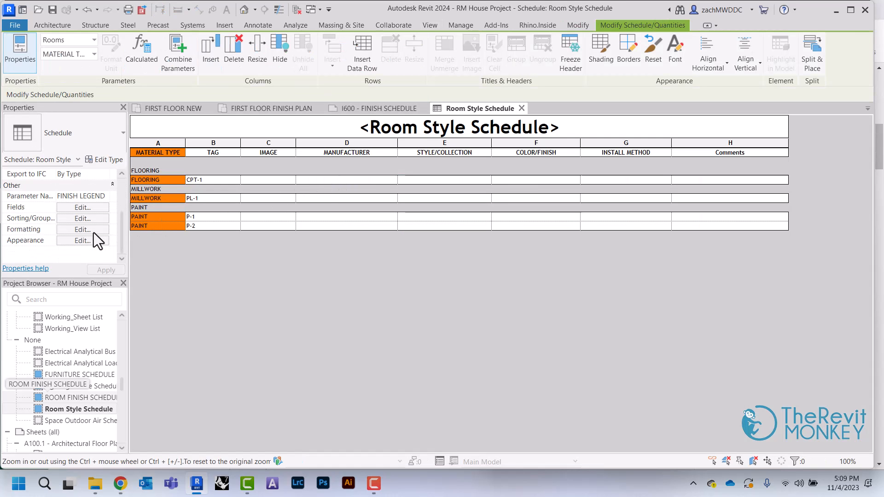
pyautogui.click(82, 230)
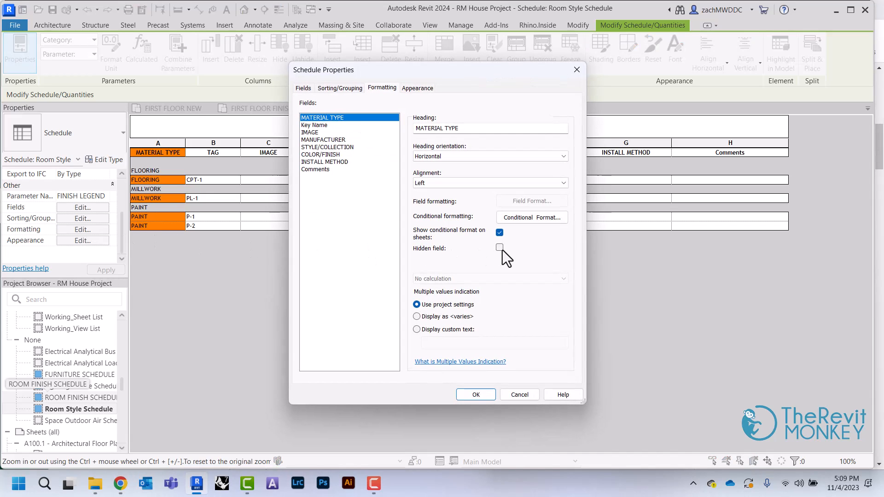
pyautogui.click(475, 394)
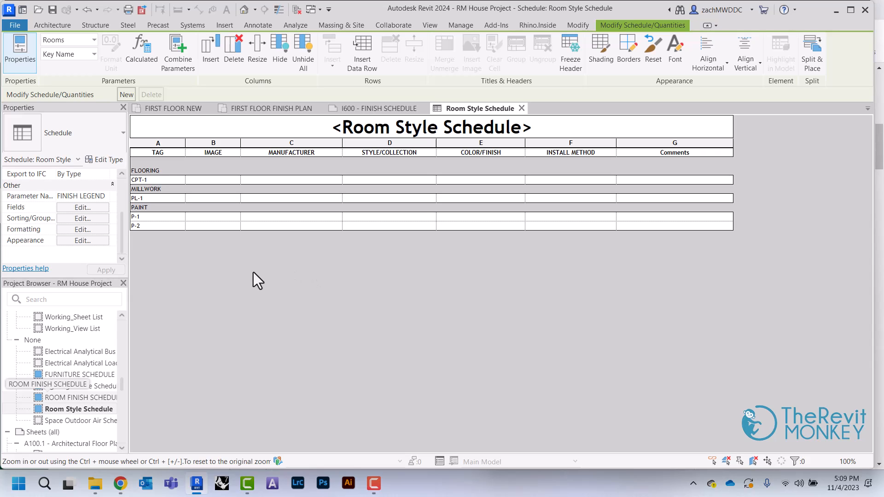
pyautogui.click(213, 180)
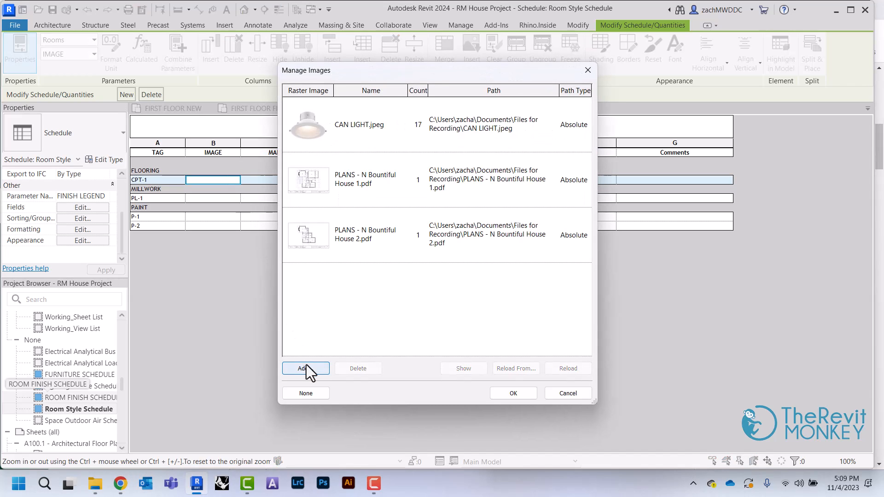
# Import the archival pearl image file and assign it to CPT-1's IMAGE cell.
pyautogui.click(304, 369)
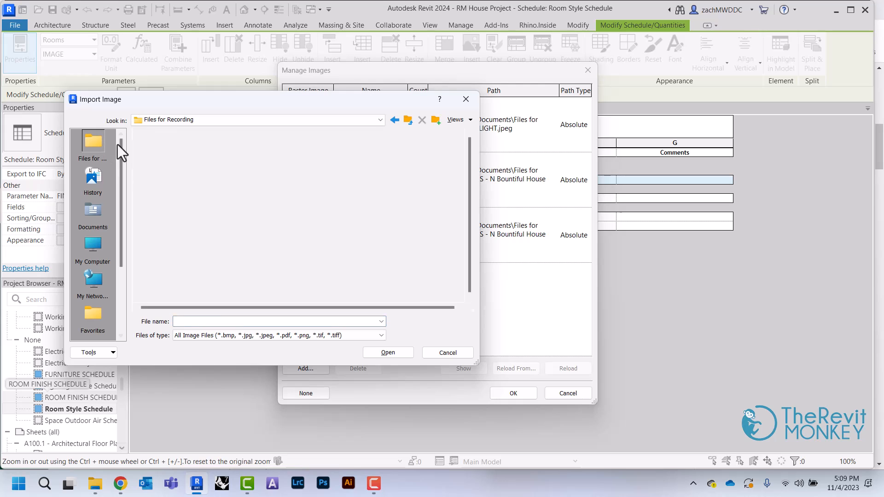
pyautogui.click(447, 353)
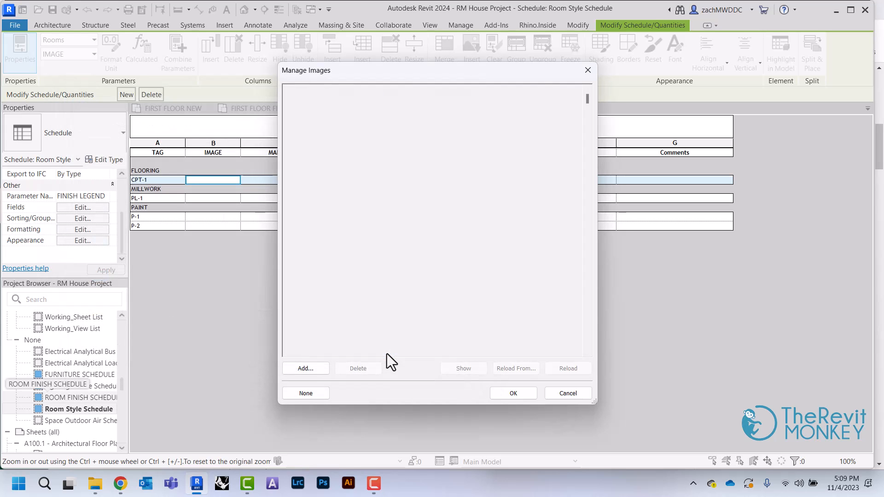
pyautogui.click(512, 393)
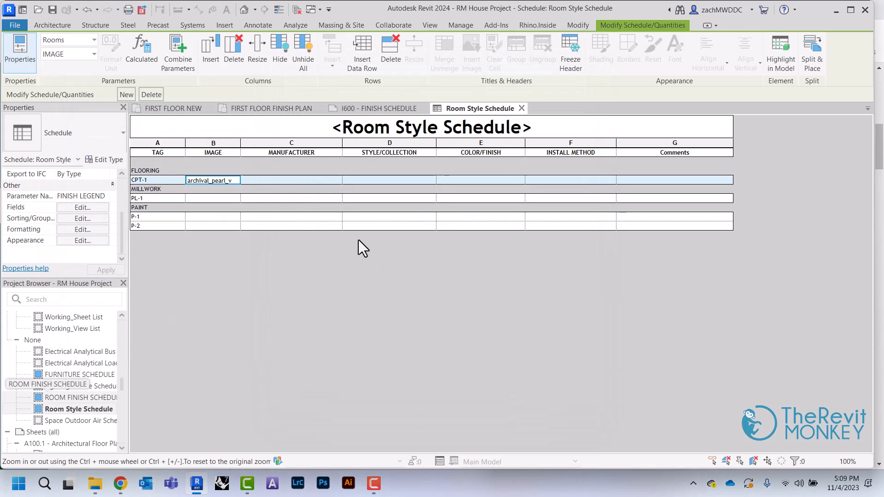
# Enter INTERFACE as CPT-1's manufacturer and PAST FORWARD ARCHIVAL as its style/collection.
pyautogui.write('INT')
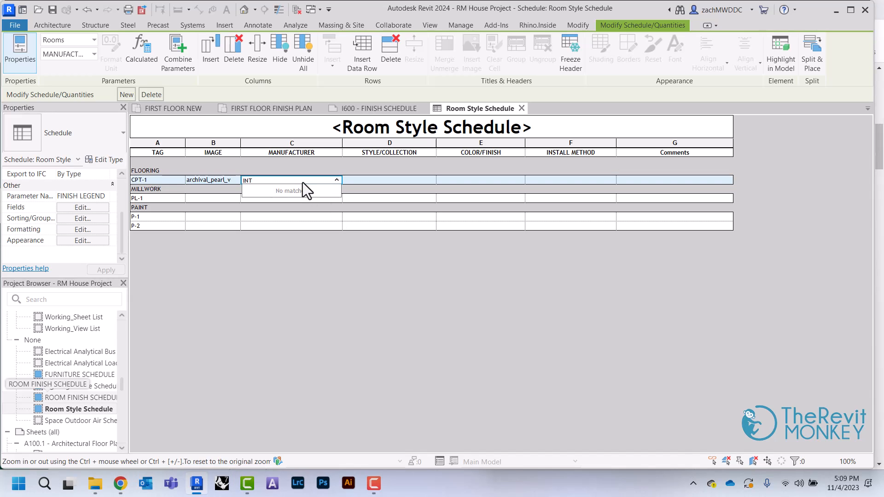
pyautogui.write('ERFA')
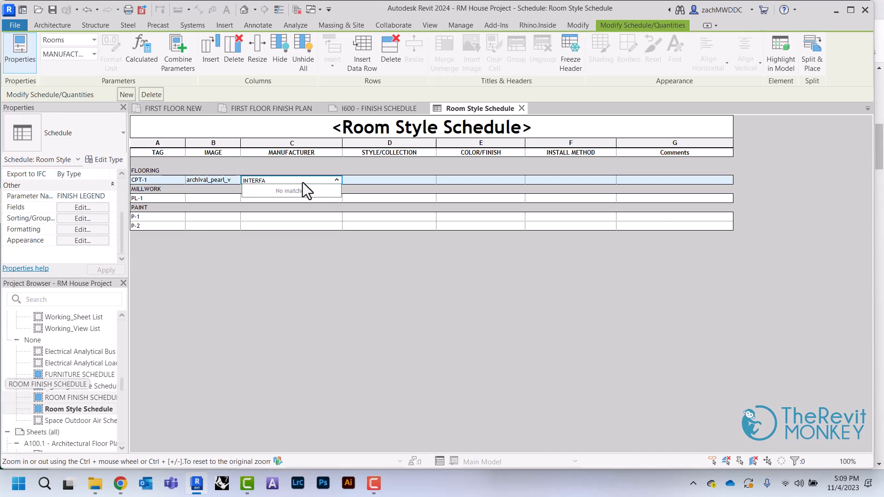
pyautogui.click(389, 180)
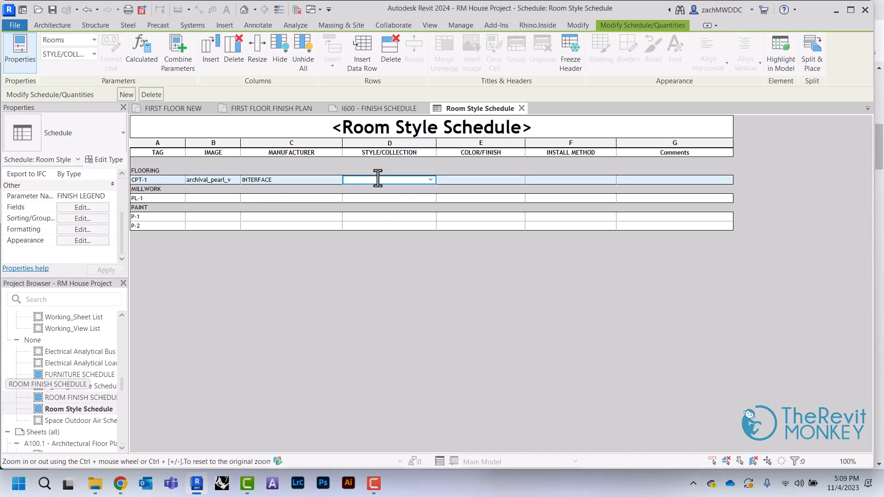
pyautogui.write('PAST FORWARD')
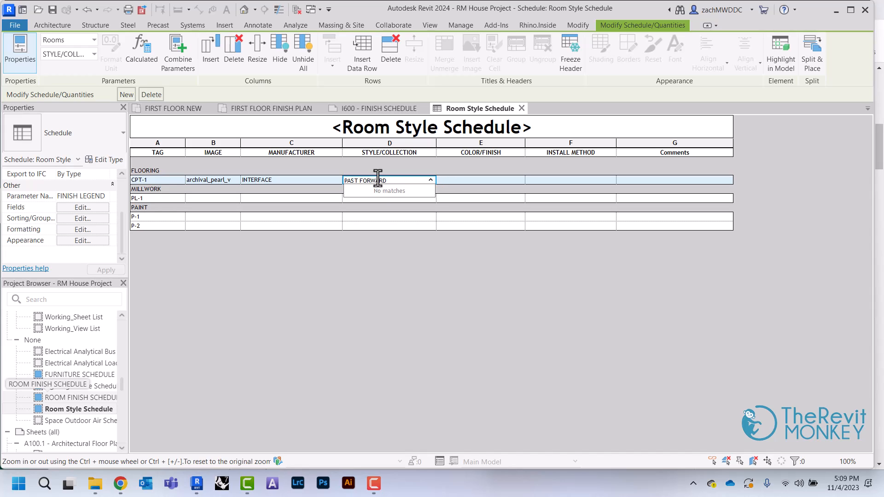
pyautogui.write('ARCHIVA')
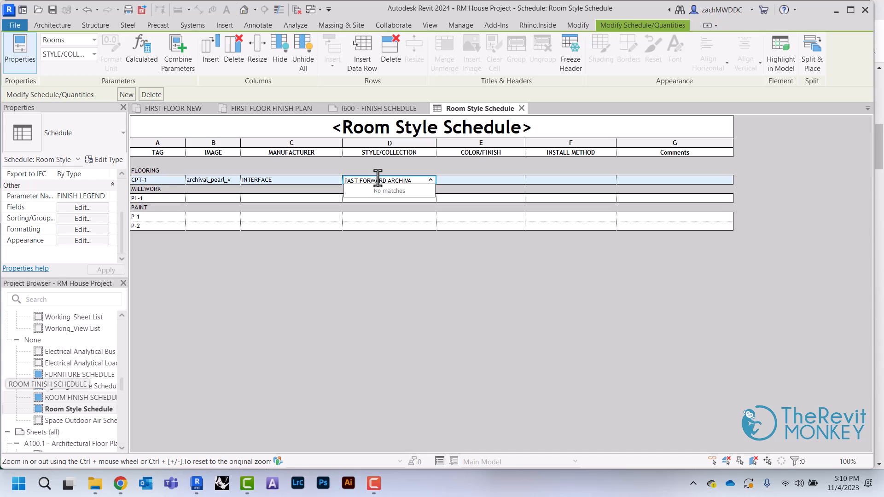
pyautogui.click(479, 179)
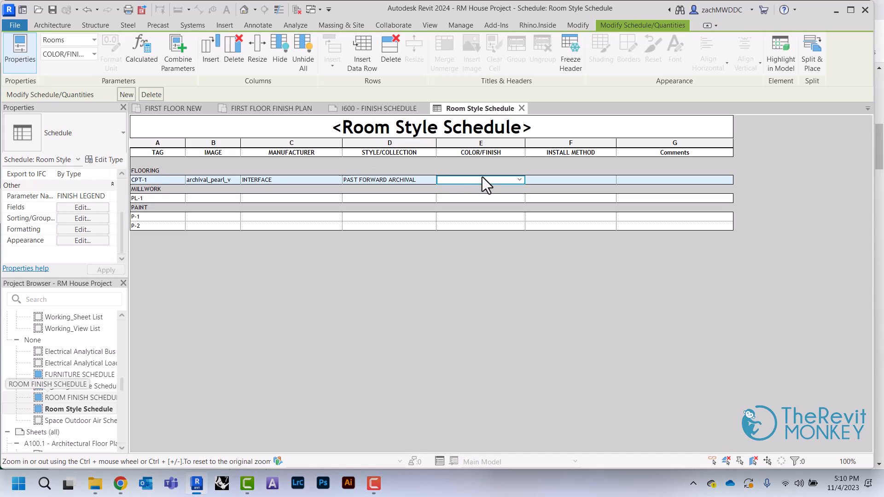
# Enter 108182 PEARL as CPT-1's color/finish and MONOLITHIC as its install method.
pyautogui.click(479, 179)
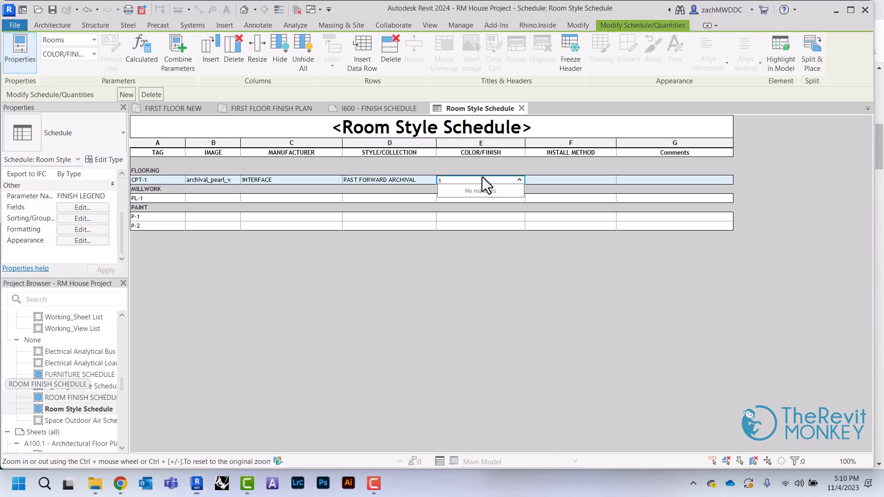
pyautogui.write('08')
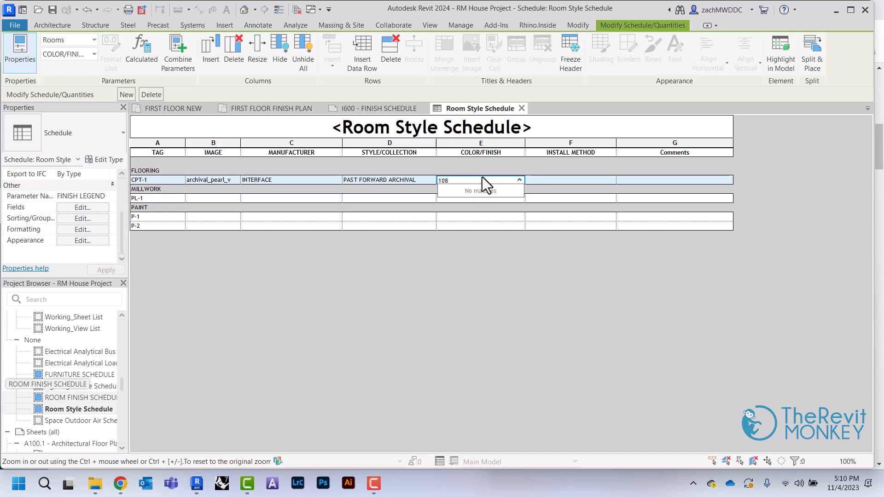
pyautogui.write('18')
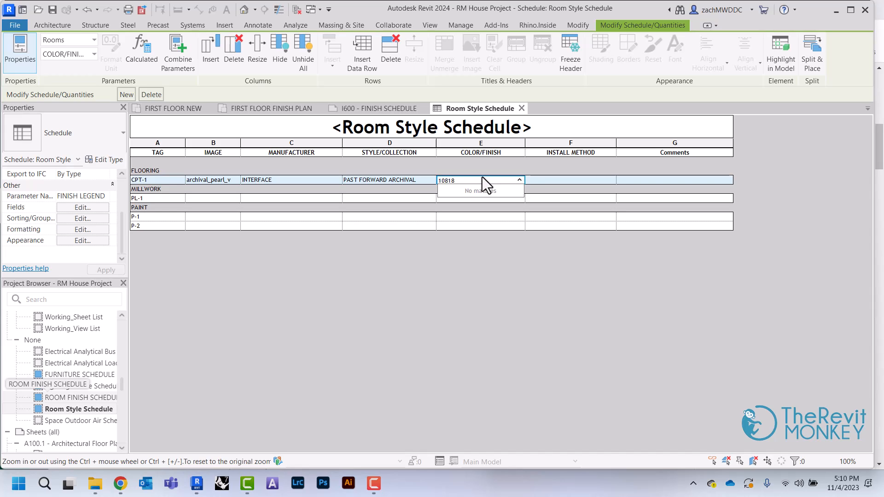
pyautogui.write('2 p')
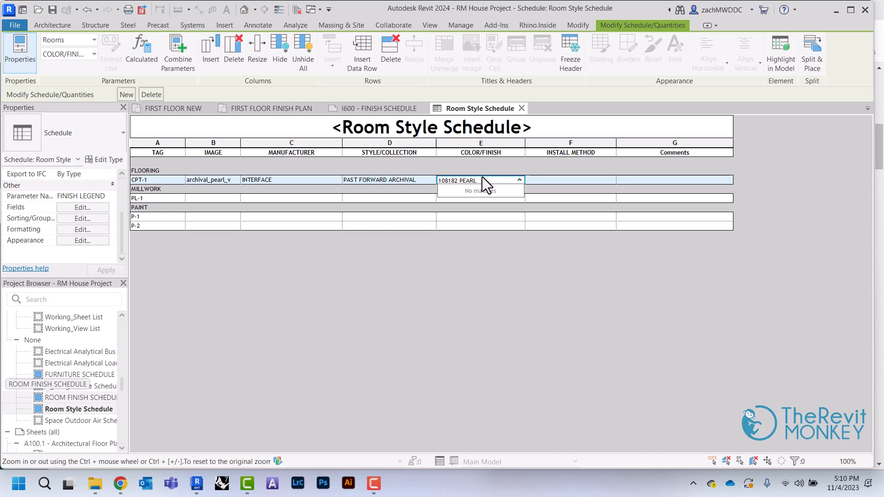
pyautogui.click(571, 180)
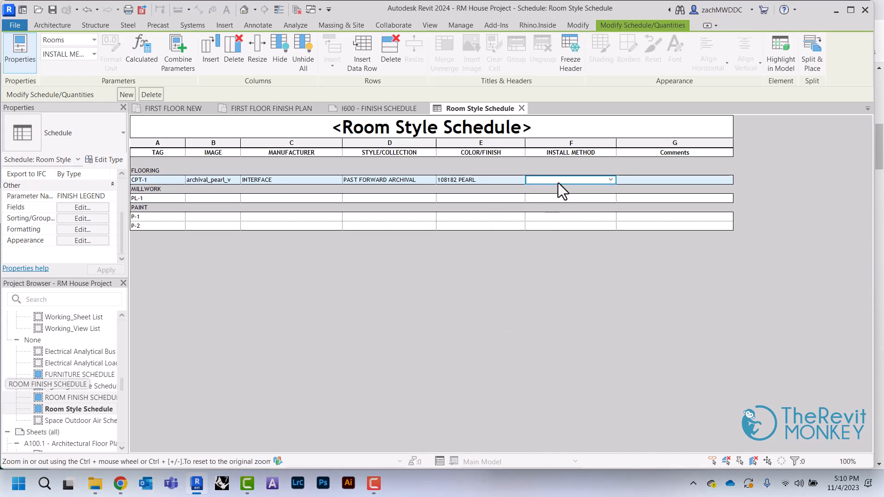
pyautogui.write('MONO')
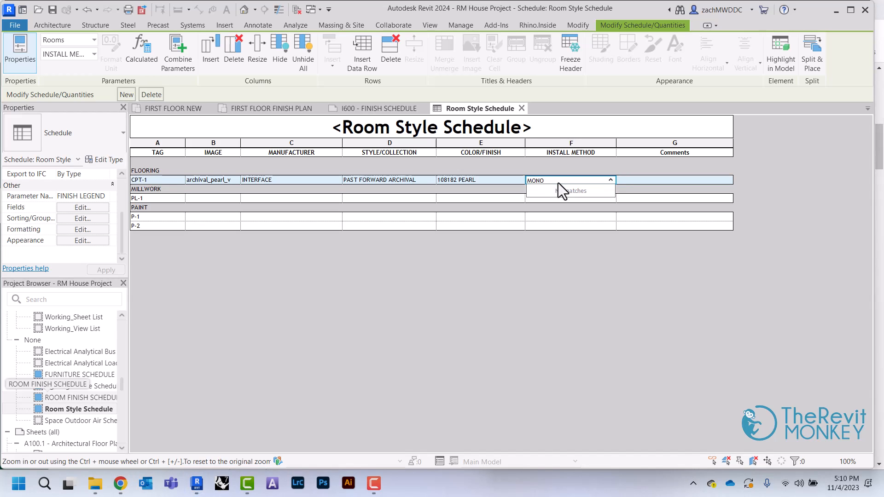
pyautogui.write('LITHIC')
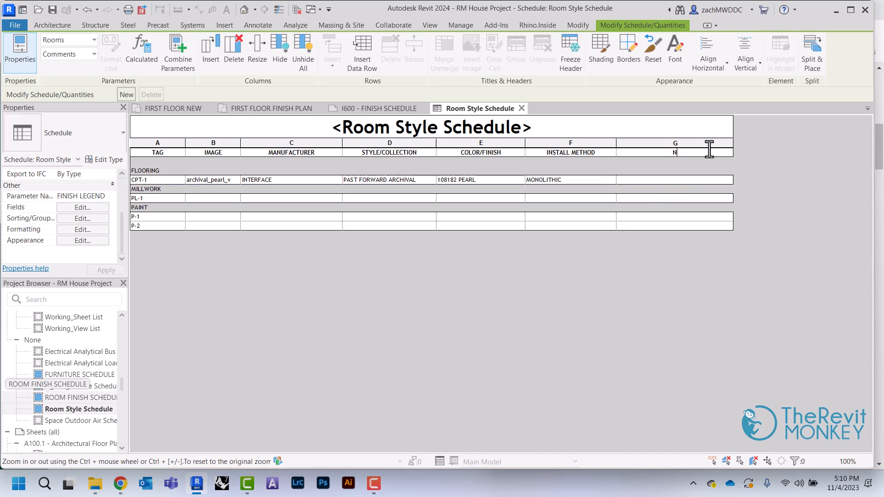
# Retitle the Comments column heading to NOTES.
pyautogui.write('NOTES')
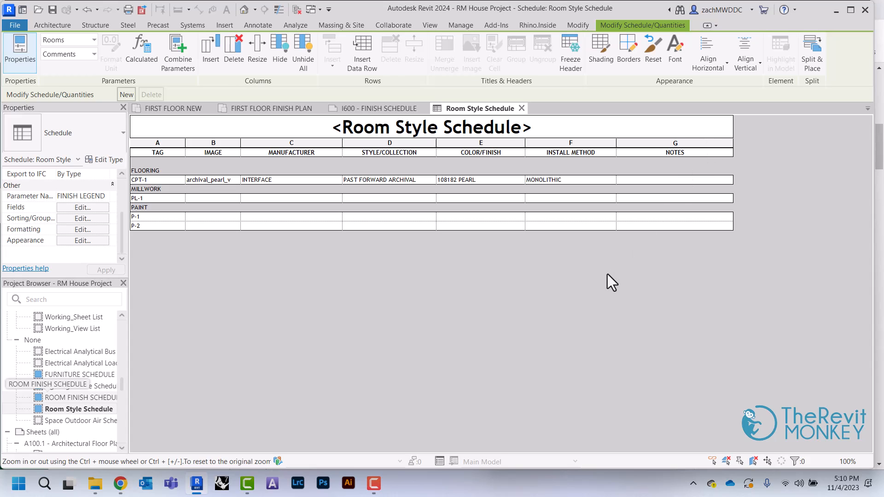
pyautogui.click(377, 108)
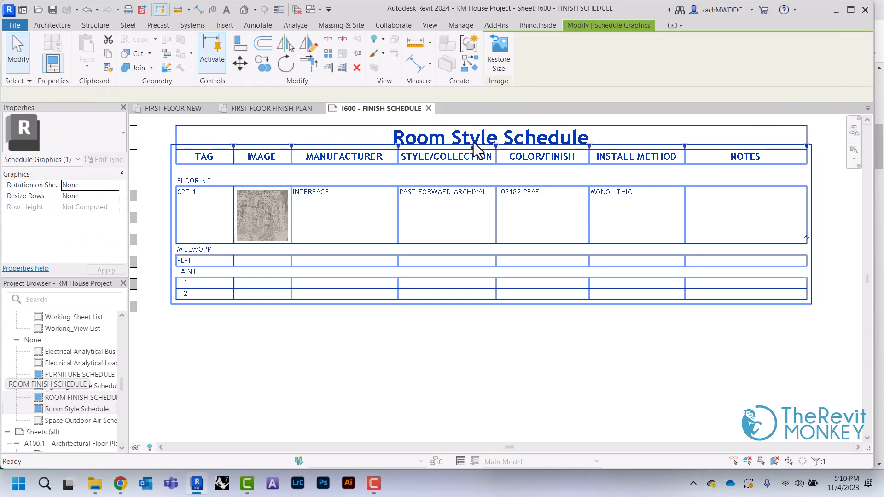
pyautogui.doubleClick(77, 409)
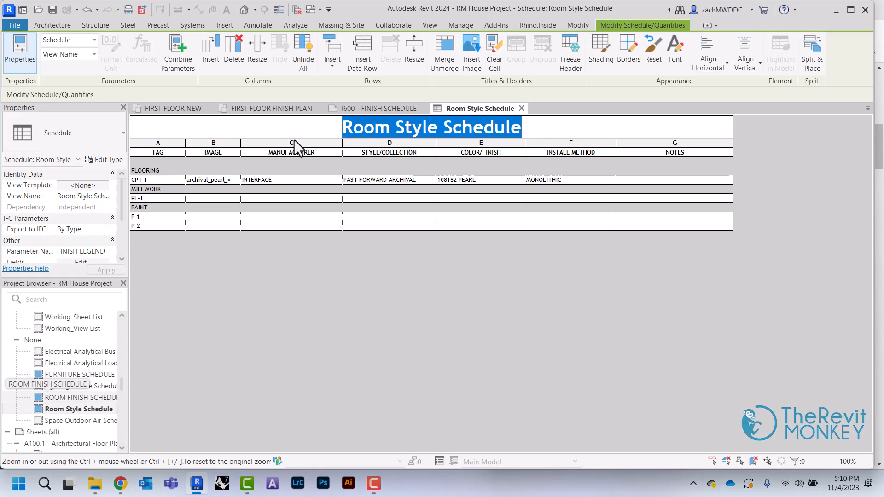
# Rename the schedule title and view to FINISH LEGEND.
pyautogui.write('FINISH LEGEND>')
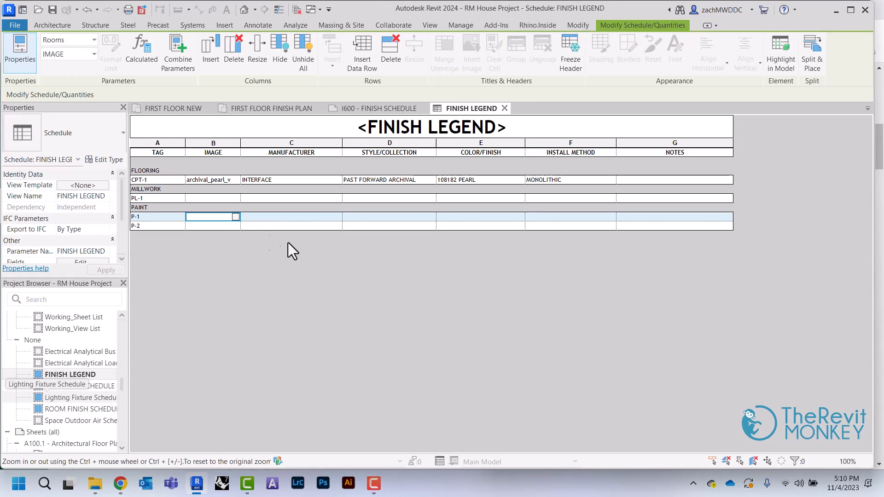
pyautogui.moveTo(346, 267)
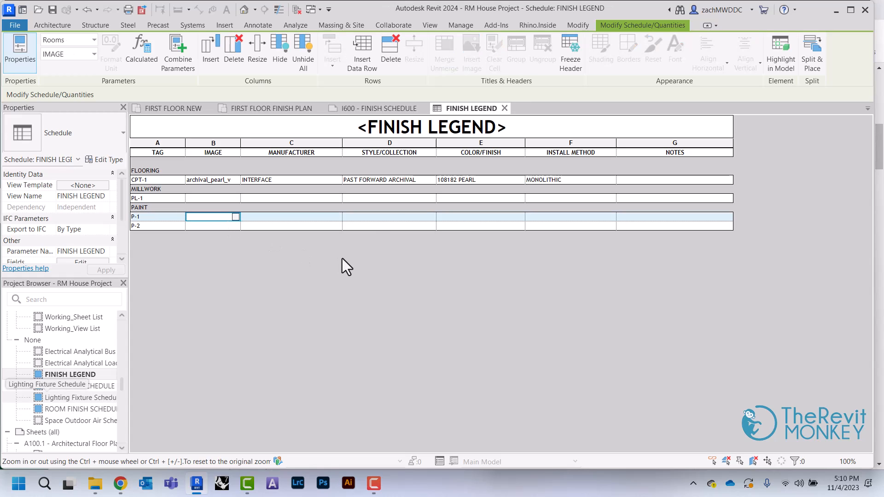